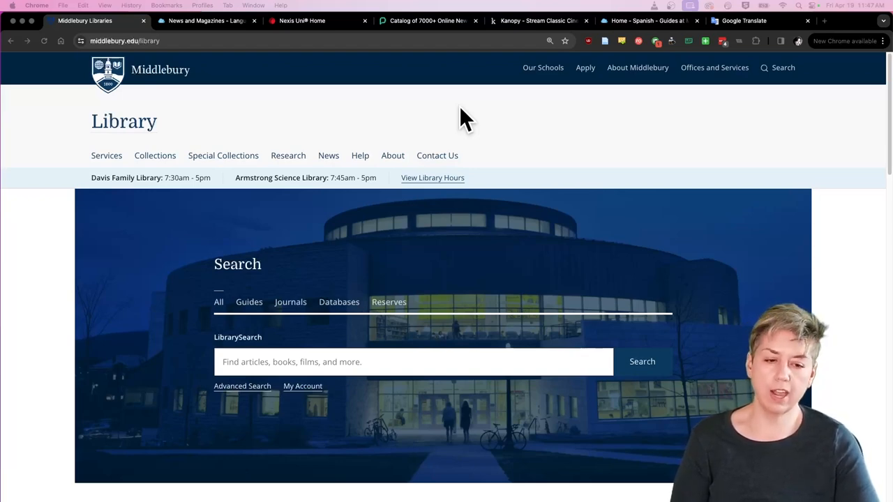
{"action": "mouse_move", "coordinate": [486, 124]}
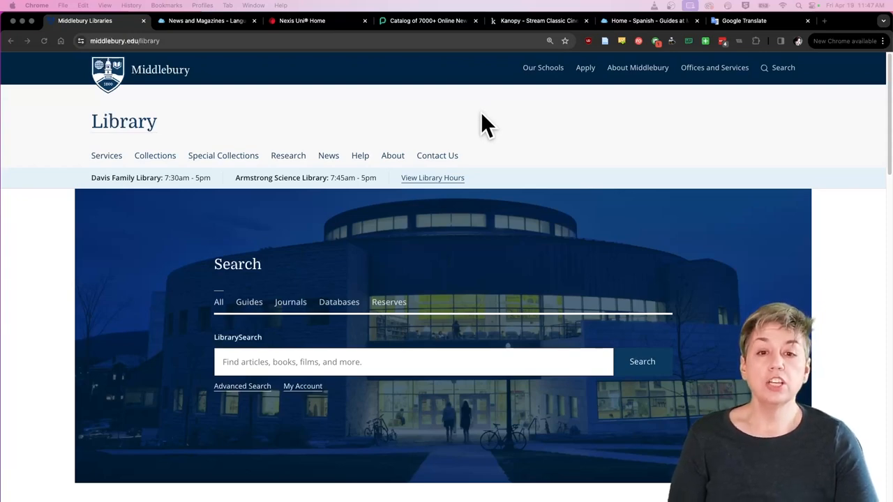
{"action": "mouse_move", "coordinate": [259, 321]}
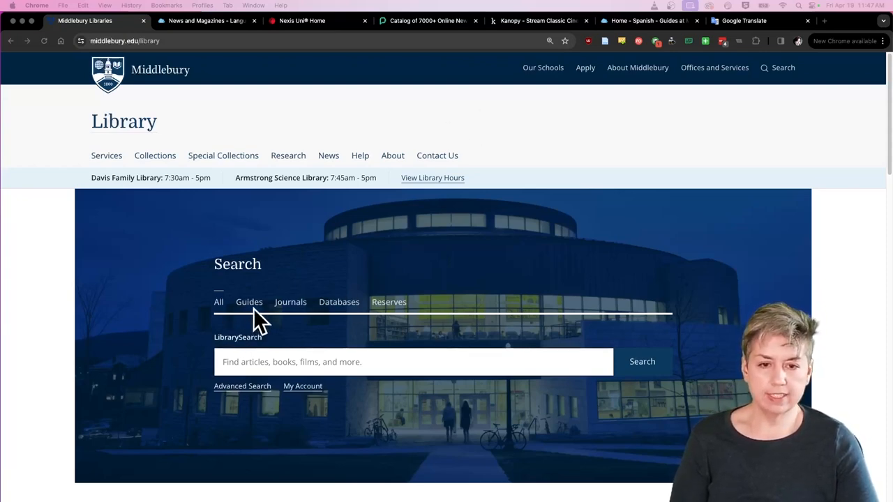
Step: From the Guides tab, choose Language Schools Library Guide in the Subject Guides list
{"action": "left_click", "coordinate": [248, 302]}
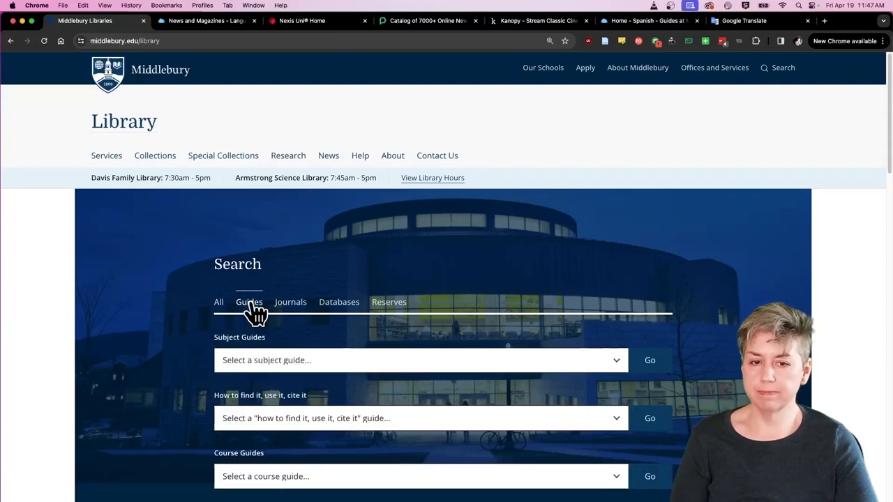
{"action": "mouse_move", "coordinate": [459, 256]}
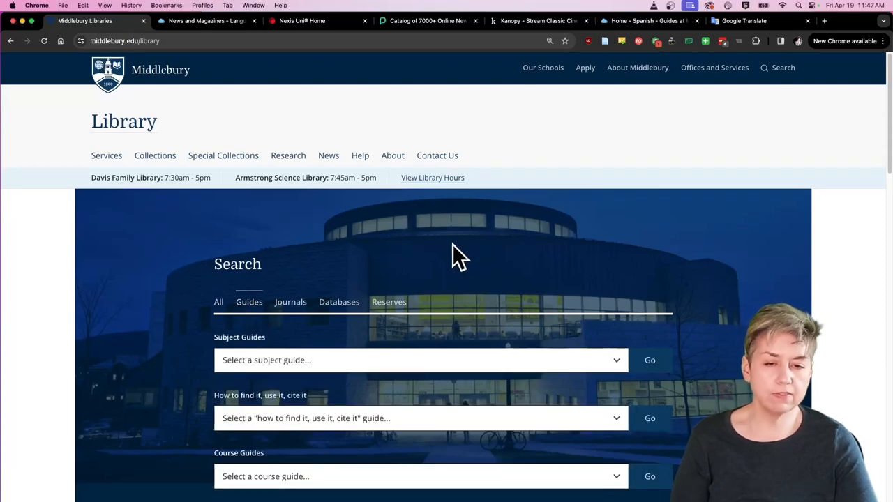
{"action": "left_click", "coordinate": [421, 360]}
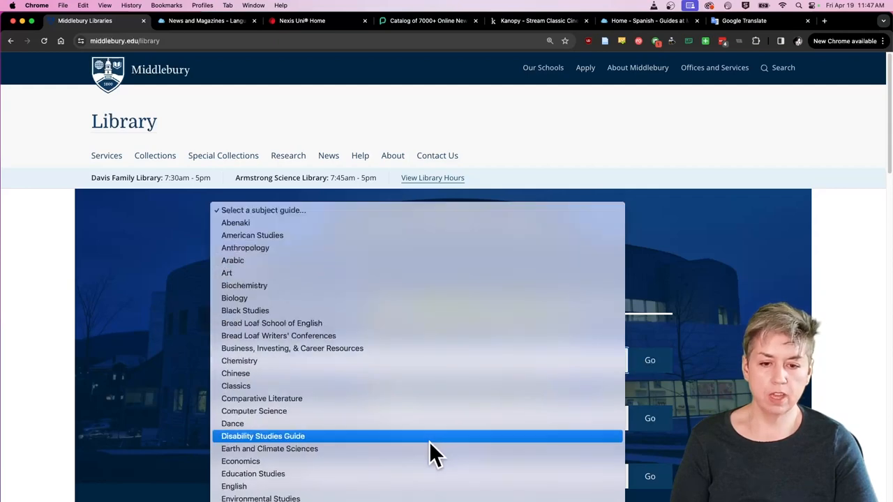
{"action": "scroll", "scroll_direction": "down", "scroll_amount": 3}
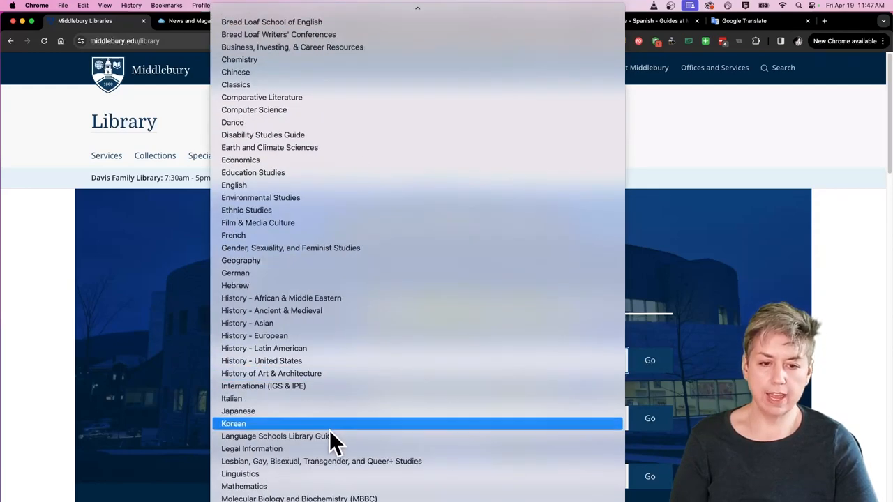
{"action": "mouse_move", "coordinate": [331, 453]}
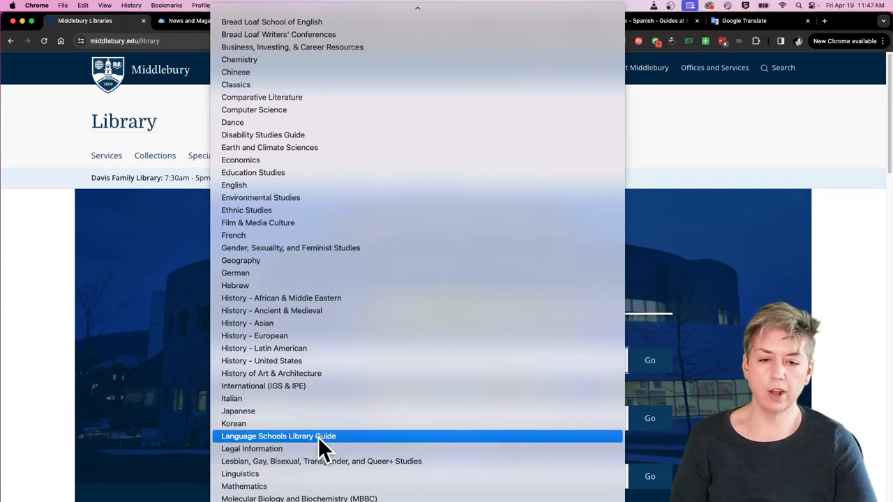
{"action": "mouse_move", "coordinate": [300, 448]}
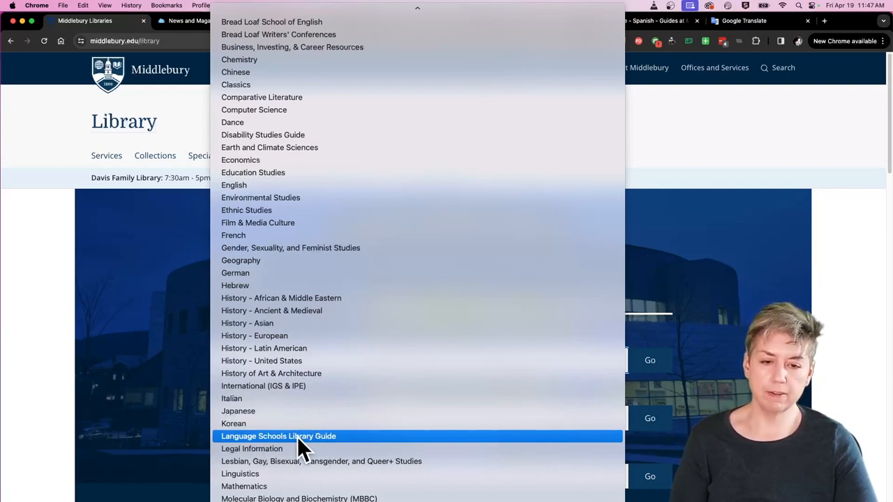
{"action": "left_click", "coordinate": [280, 436]}
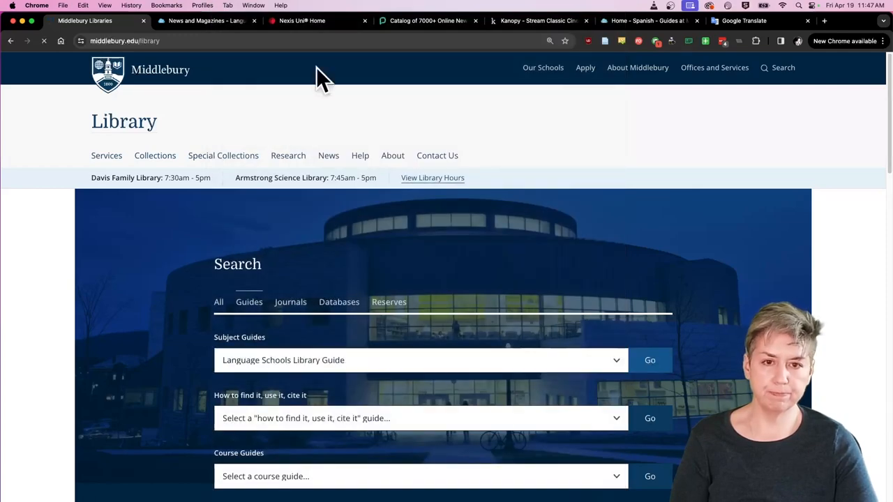
{"action": "mouse_move", "coordinate": [474, 125]}
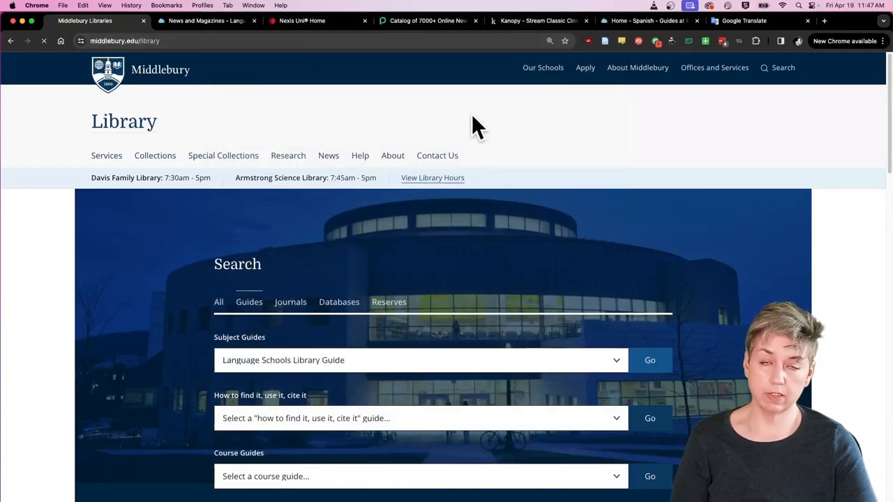
{"action": "left_click", "coordinate": [650, 360]}
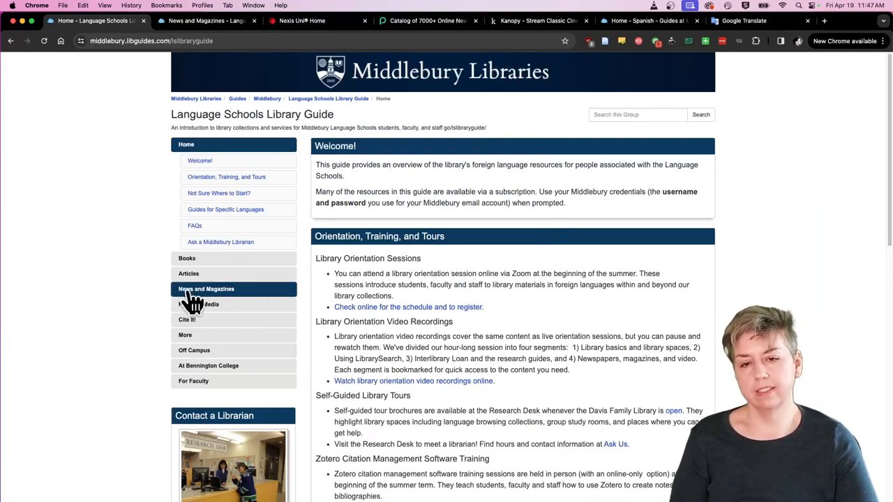
Step: Open the guide's News and Magazines page from the left navigation menu
{"action": "left_click", "coordinate": [205, 289]}
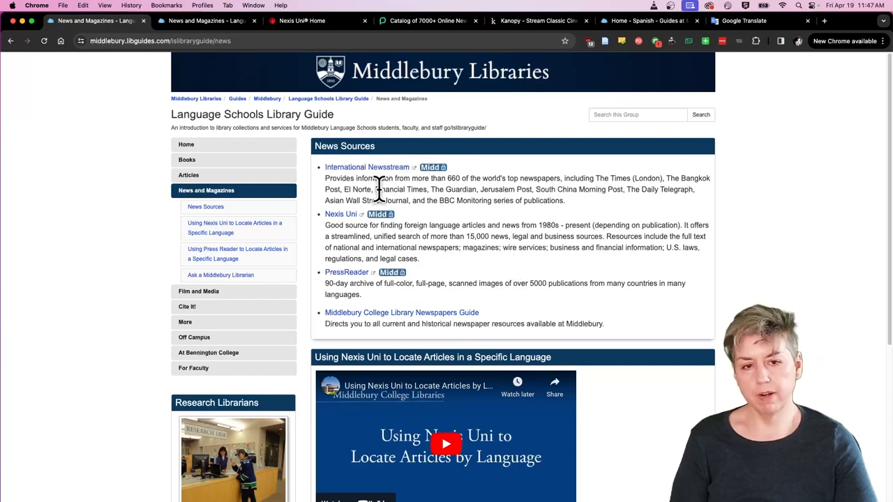
{"action": "mouse_move", "coordinate": [530, 220]}
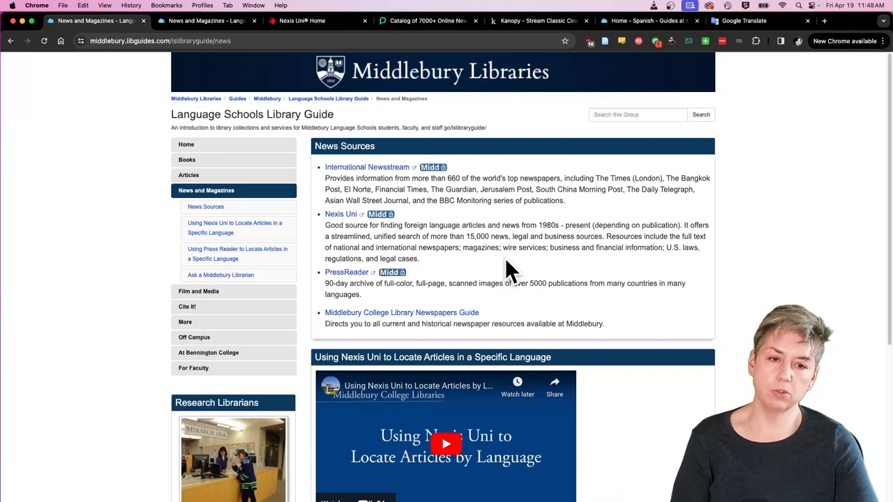
{"action": "mouse_move", "coordinate": [416, 167]}
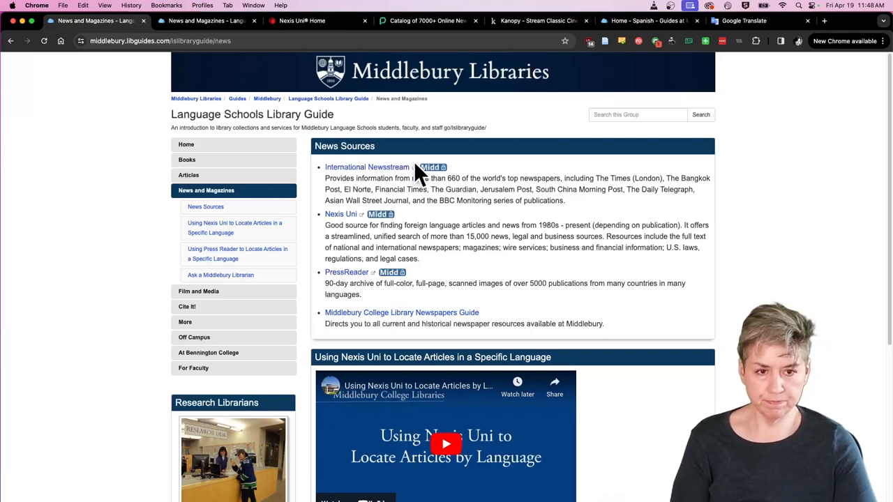
{"action": "mouse_move", "coordinate": [360, 225]}
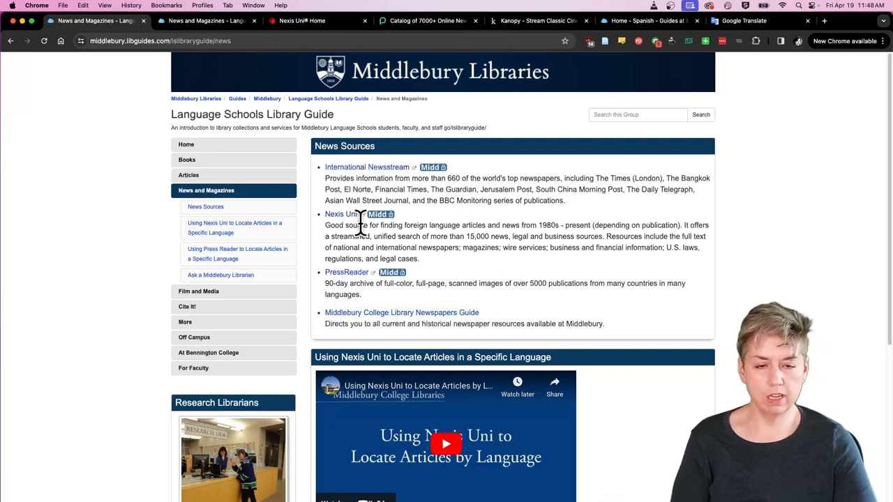
{"action": "mouse_move", "coordinate": [343, 223]}
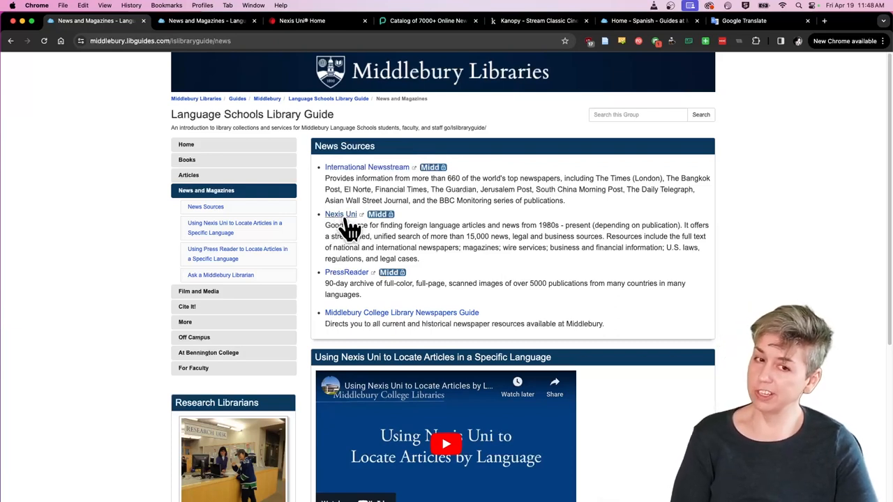
Step: Follow the Nexis Uni link under News Sources to open the database
{"action": "left_click", "coordinate": [342, 215]}
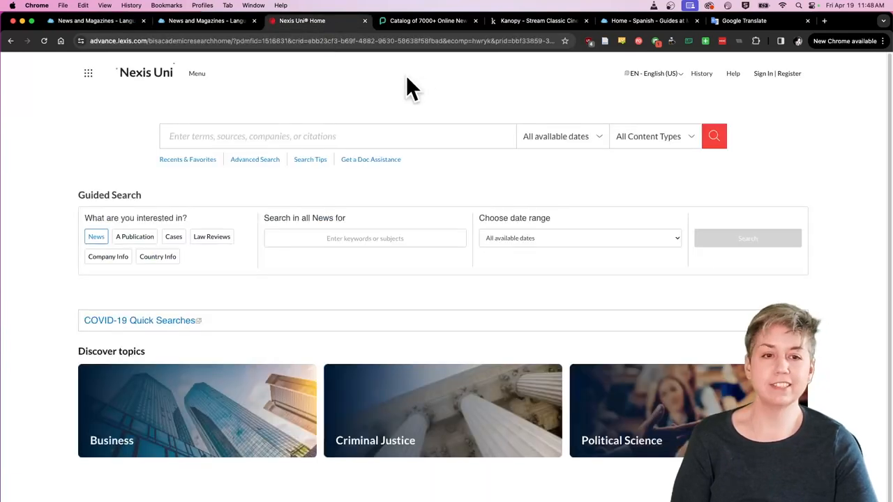
{"action": "mouse_move", "coordinate": [445, 94]}
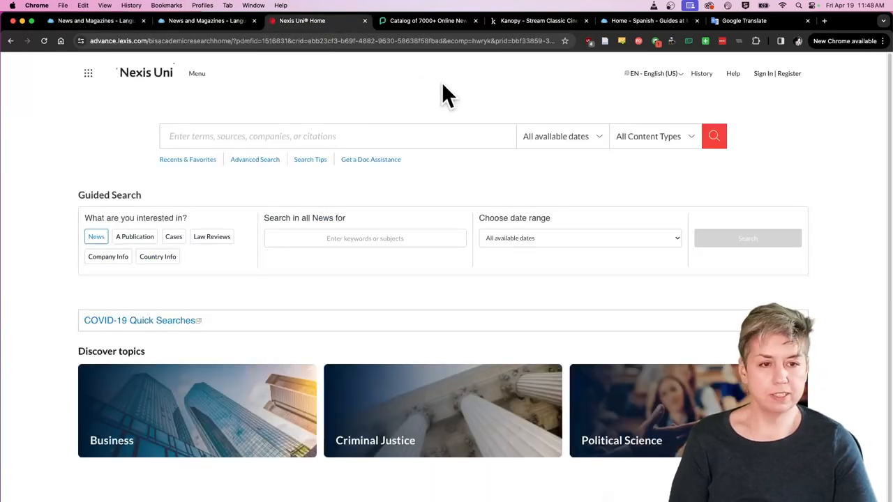
{"action": "mouse_move", "coordinate": [154, 93]}
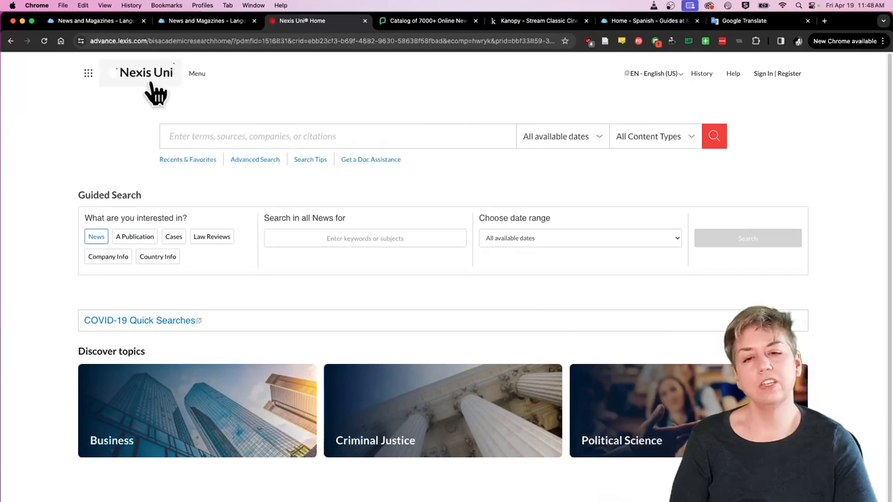
{"action": "mouse_move", "coordinate": [166, 96]}
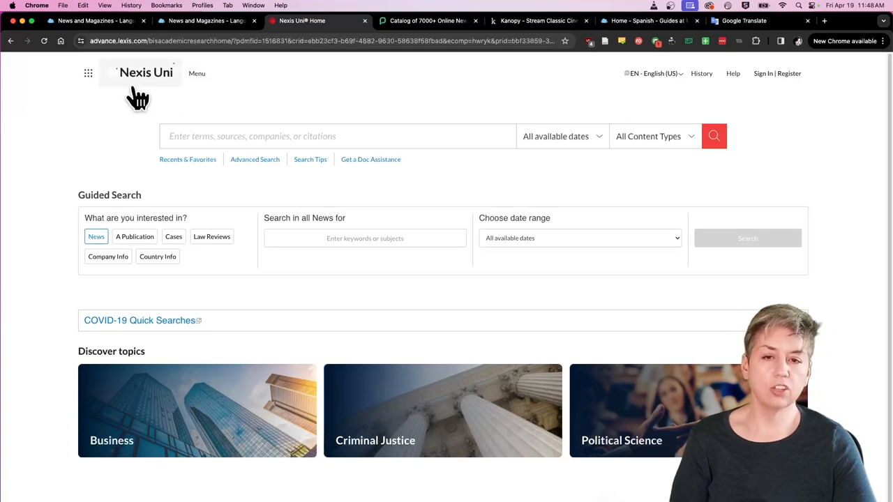
{"action": "mouse_move", "coordinate": [430, 92]}
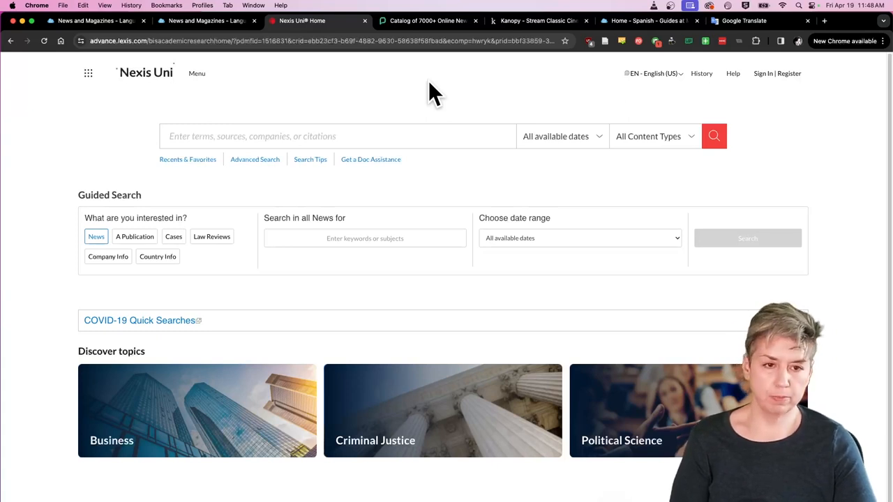
{"action": "mouse_move", "coordinate": [406, 89]}
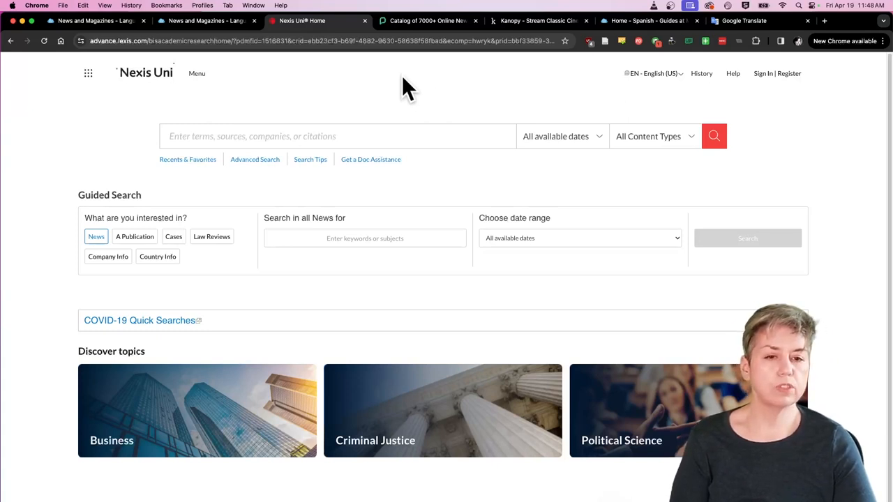
{"action": "mouse_move", "coordinate": [437, 94]}
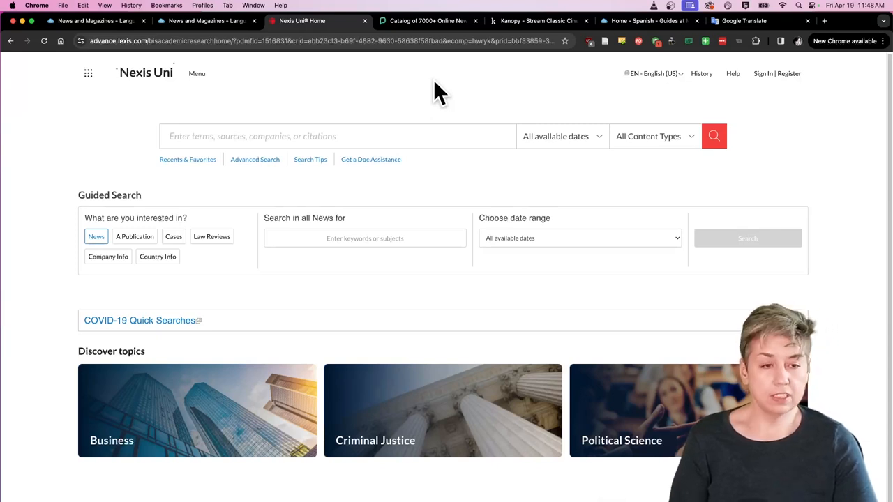
{"action": "mouse_move", "coordinate": [473, 97]}
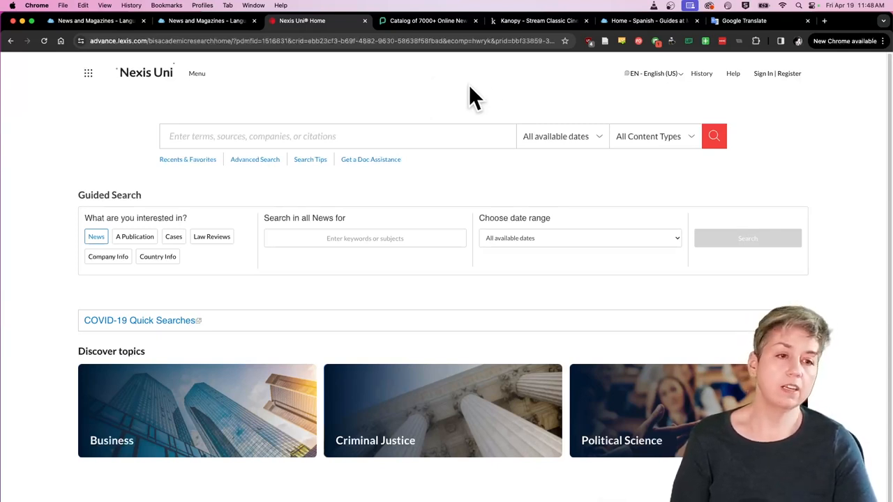
{"action": "mouse_move", "coordinate": [655, 79]}
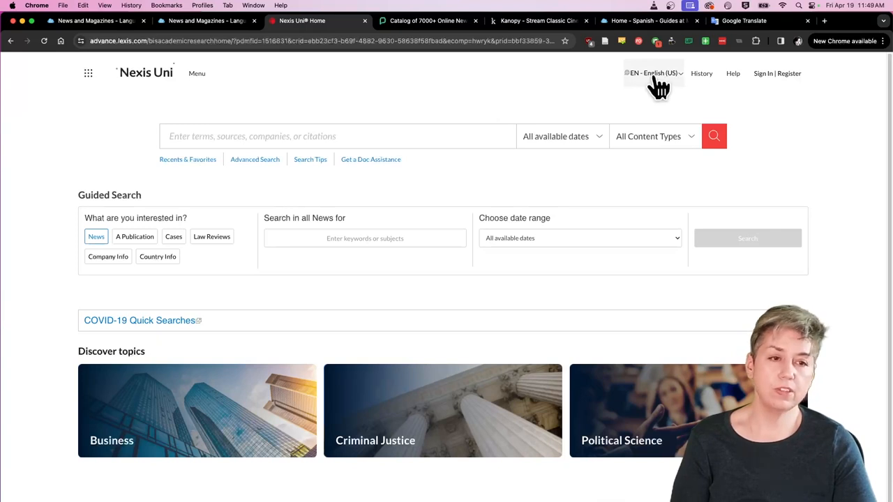
{"action": "left_click", "coordinate": [650, 72]}
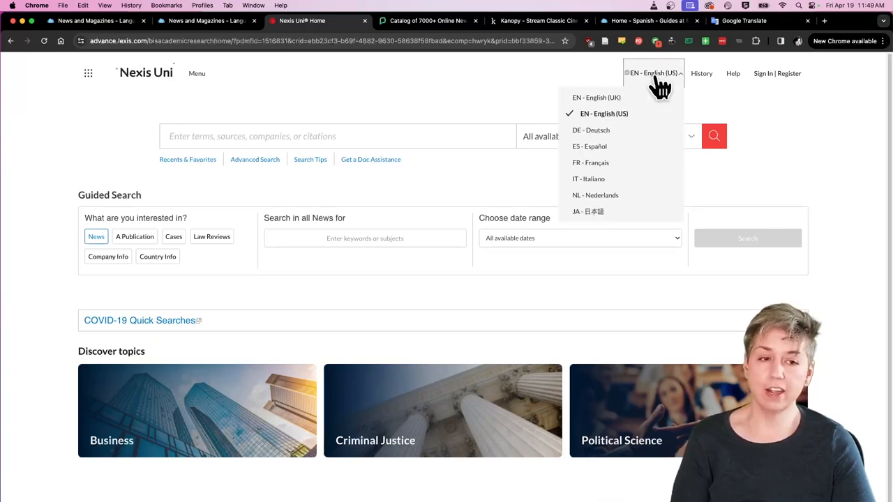
{"action": "mouse_move", "coordinate": [614, 140]}
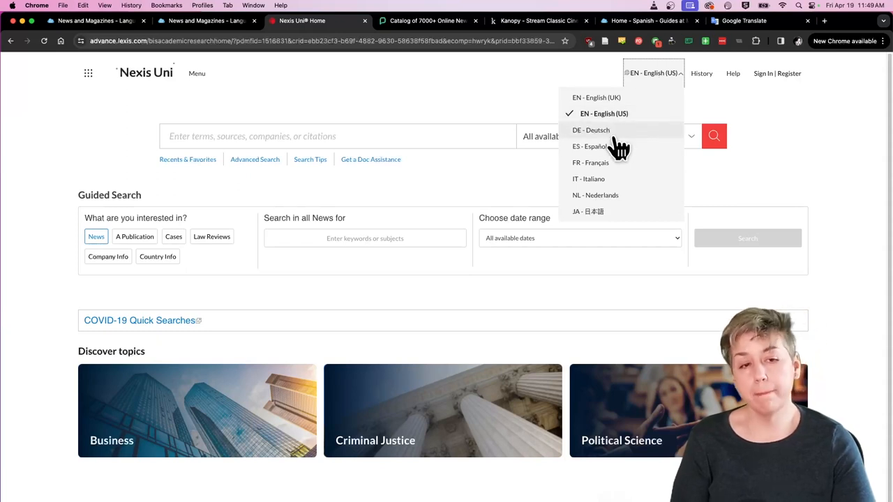
{"action": "mouse_move", "coordinate": [600, 150]}
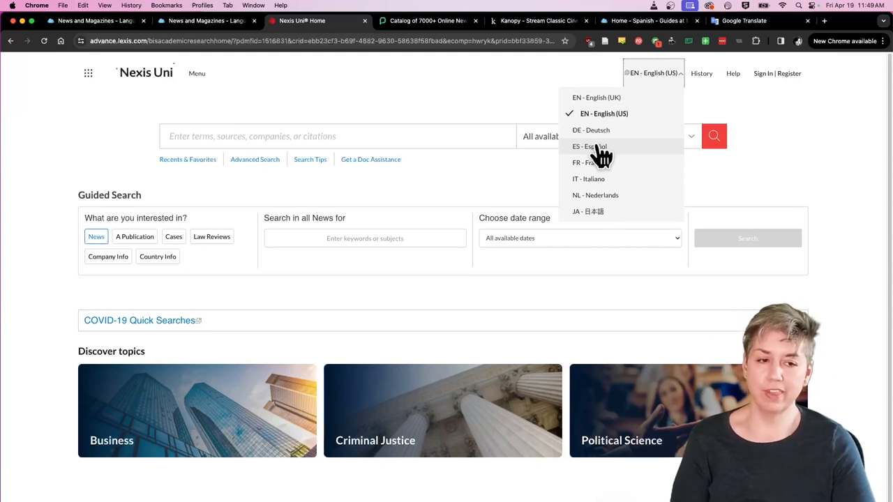
{"action": "mouse_move", "coordinate": [599, 167]}
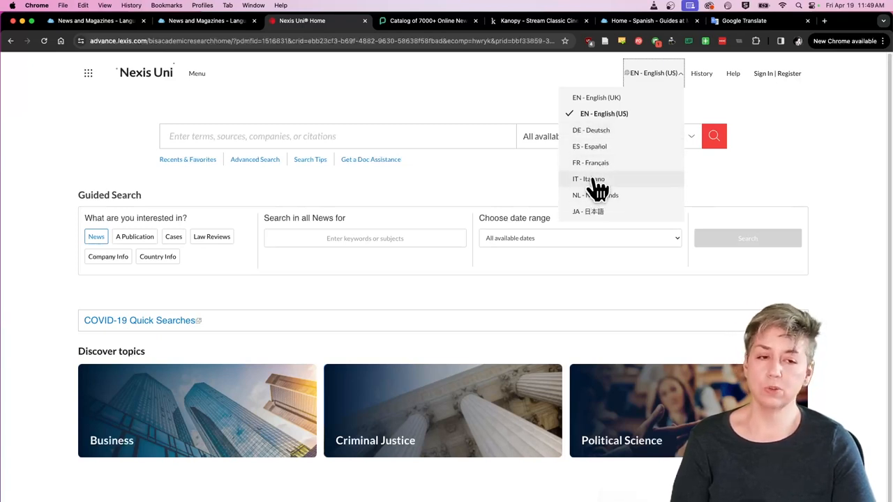
{"action": "mouse_move", "coordinate": [598, 167]}
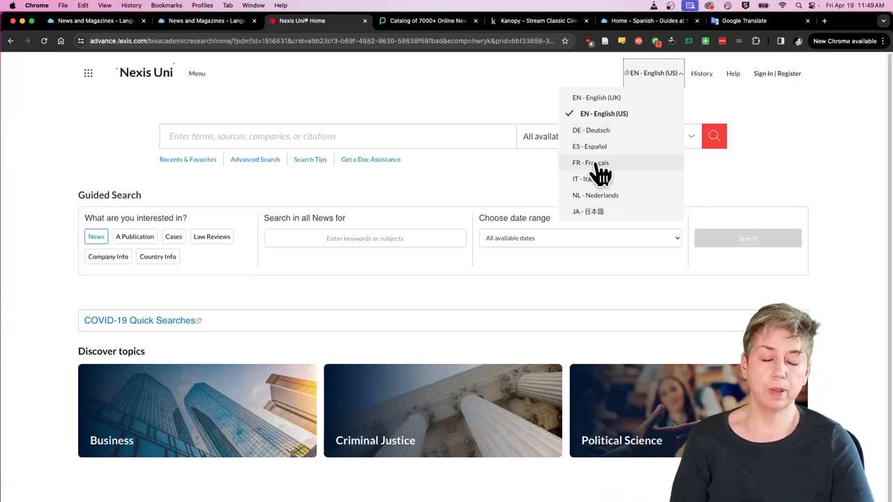
{"action": "mouse_move", "coordinate": [530, 103]}
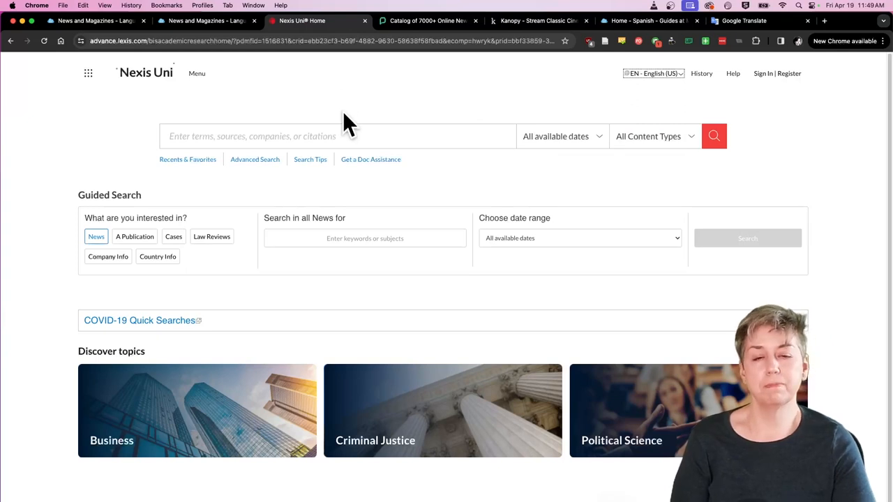
{"action": "mouse_move", "coordinate": [355, 100]}
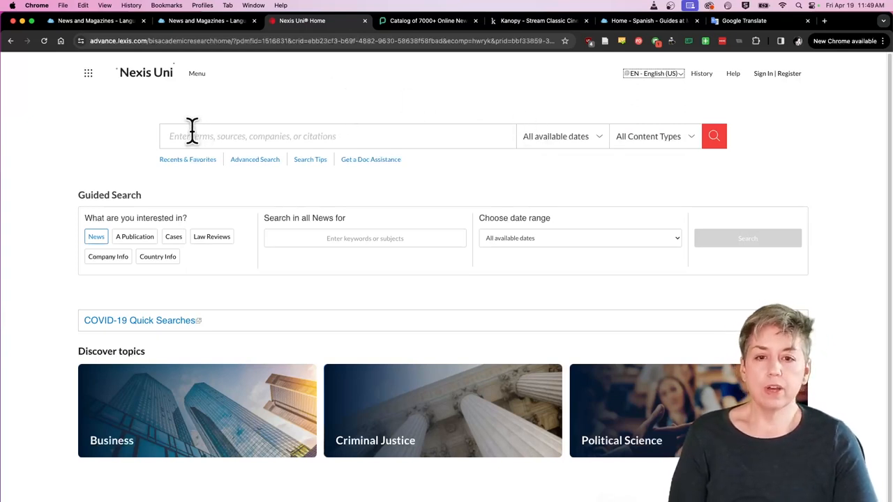
Step: Search Nexis Uni for 'European Union' and scroll down to the Narrow By filters
{"action": "type", "text": "European Unio"}
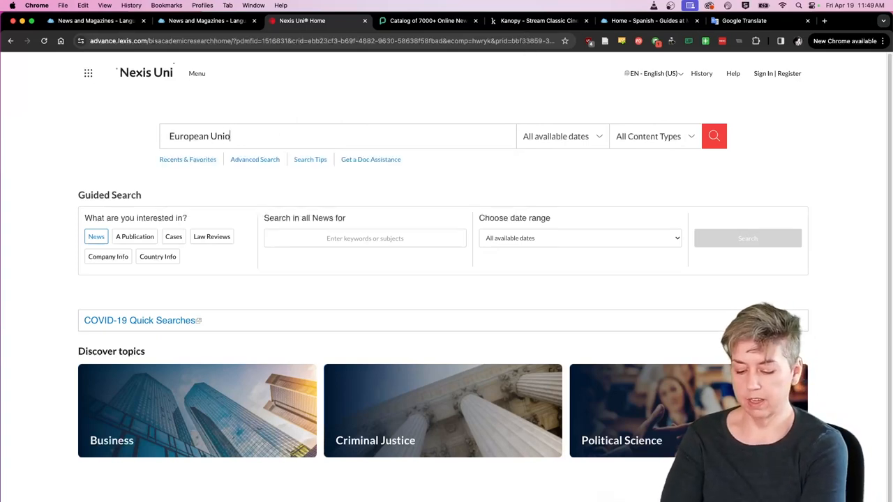
{"action": "left_click", "coordinate": [713, 136]}
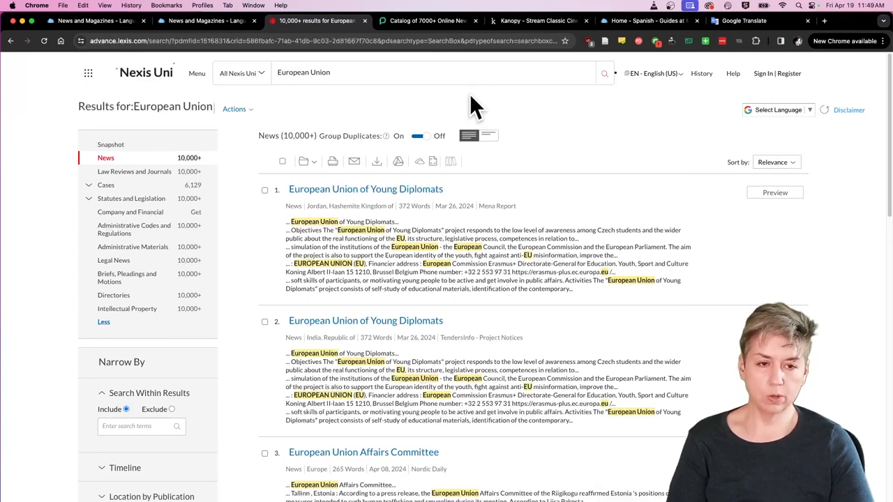
{"action": "mouse_move", "coordinate": [558, 133]}
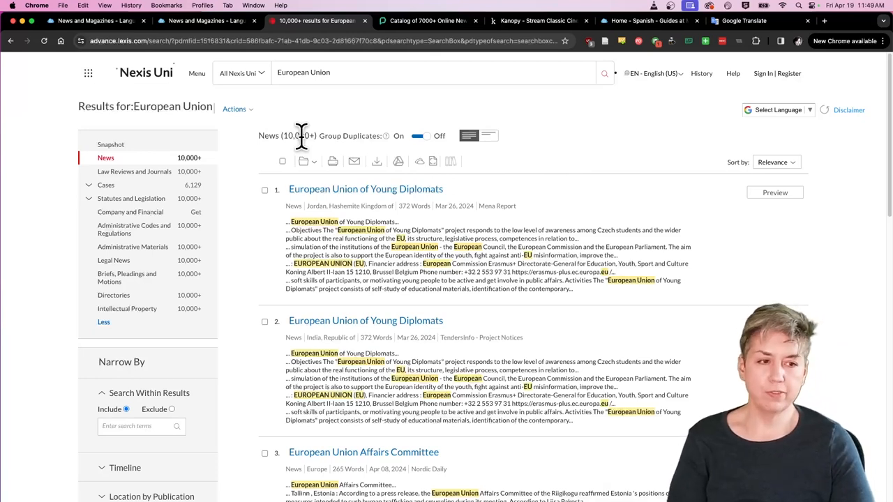
{"action": "mouse_move", "coordinate": [488, 104]}
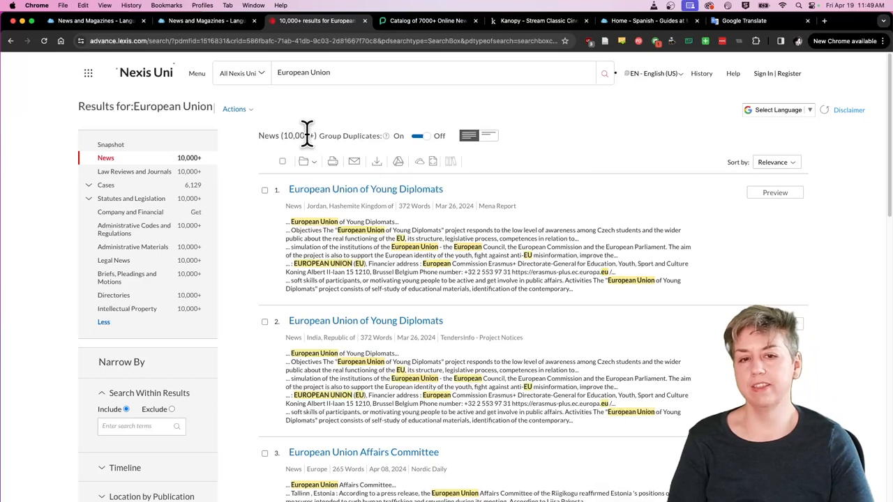
{"action": "mouse_move", "coordinate": [564, 138]}
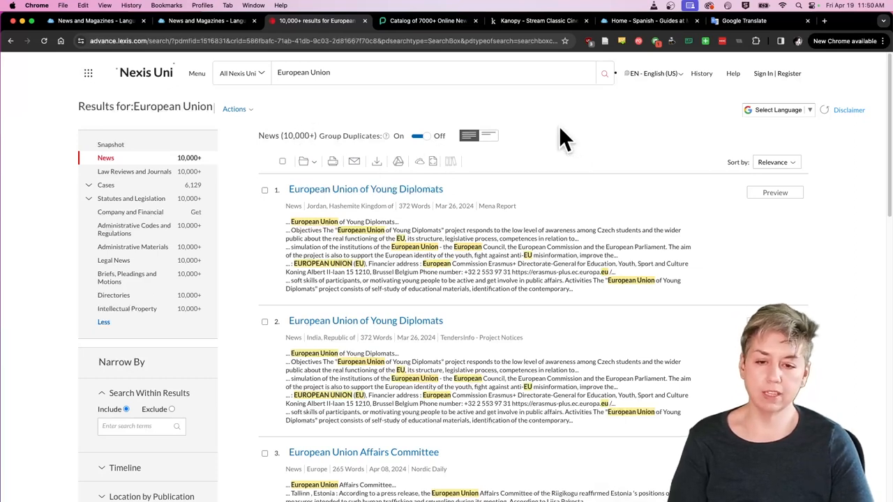
{"action": "mouse_move", "coordinate": [574, 135]}
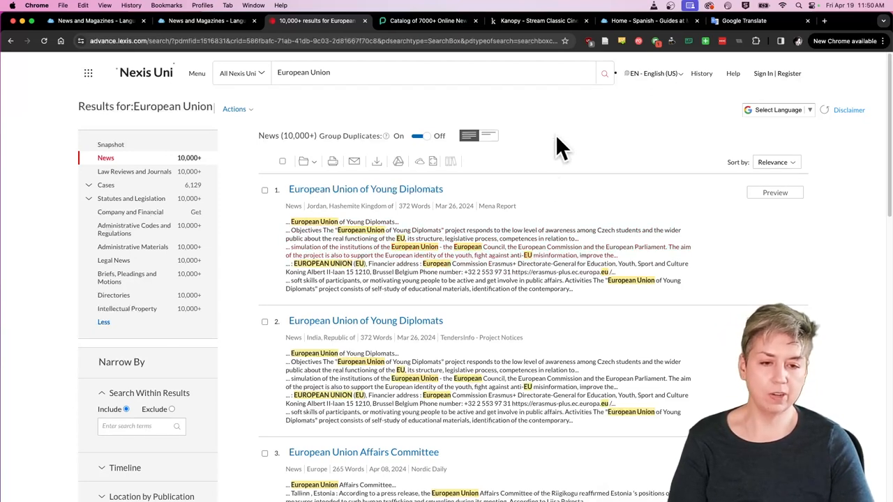
{"action": "scroll", "scroll_direction": "down", "scroll_amount": 3}
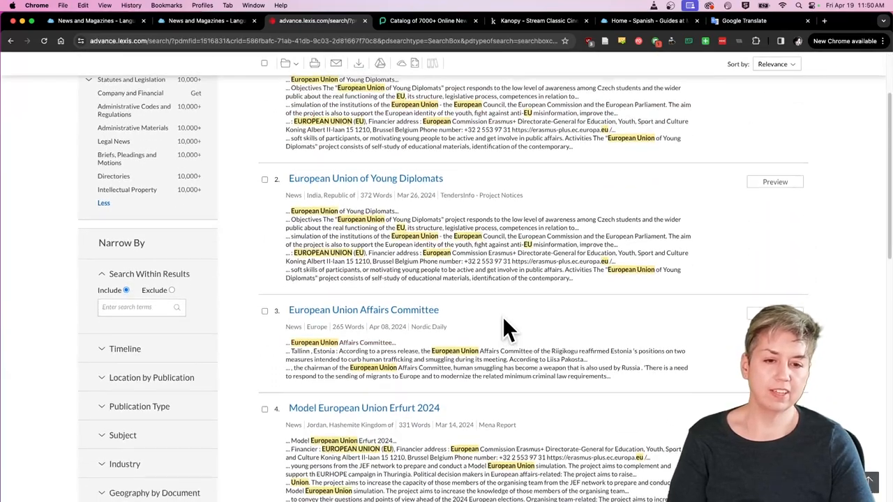
{"action": "scroll", "scroll_direction": "down", "scroll_amount": 3}
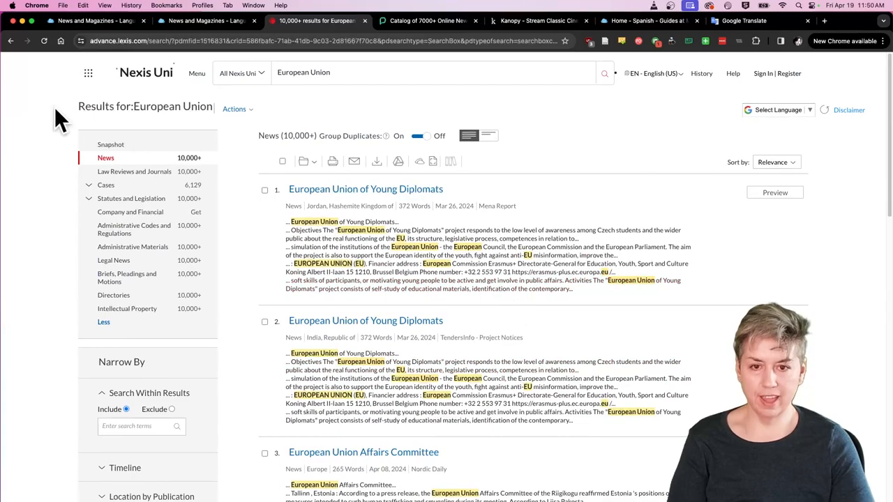
{"action": "scroll", "scroll_direction": "down", "scroll_amount": 3}
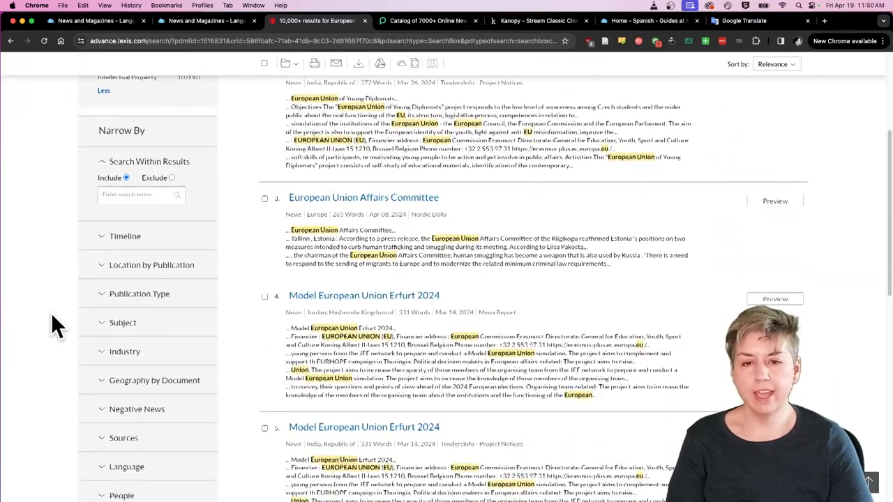
{"action": "scroll", "scroll_direction": "down", "scroll_amount": 3}
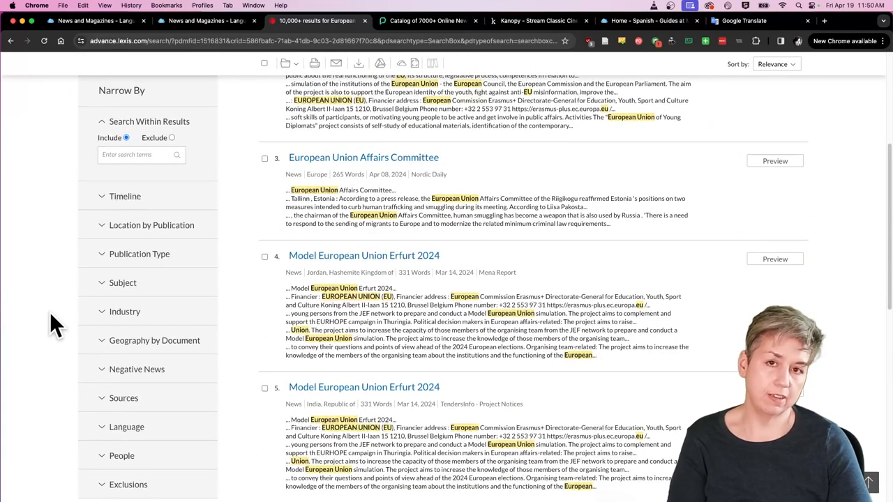
{"action": "mouse_move", "coordinate": [39, 288]}
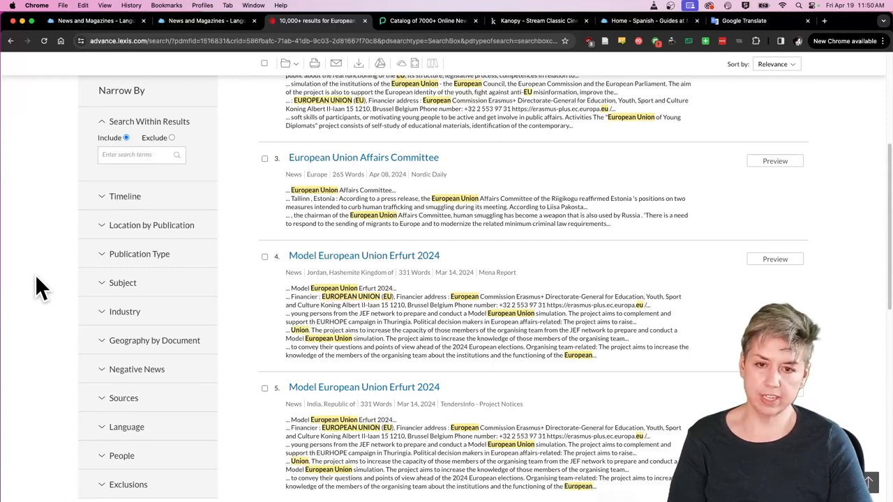
{"action": "mouse_move", "coordinate": [56, 161]}
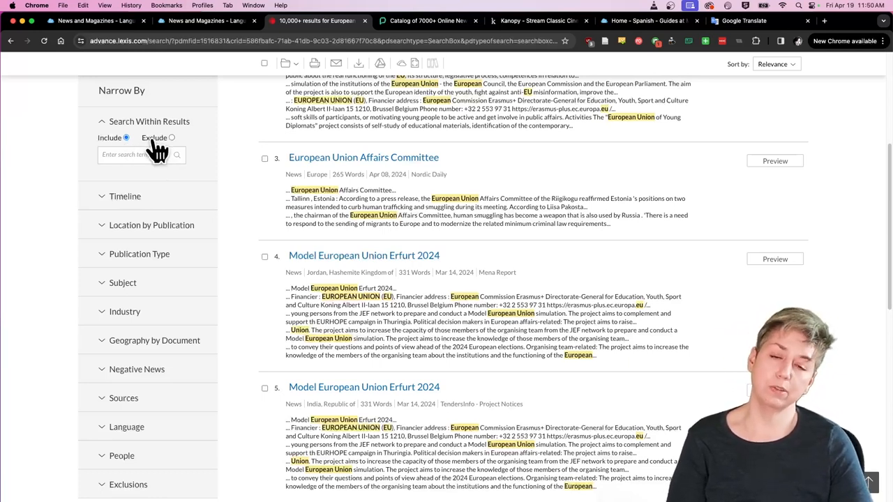
{"action": "mouse_move", "coordinate": [128, 180]}
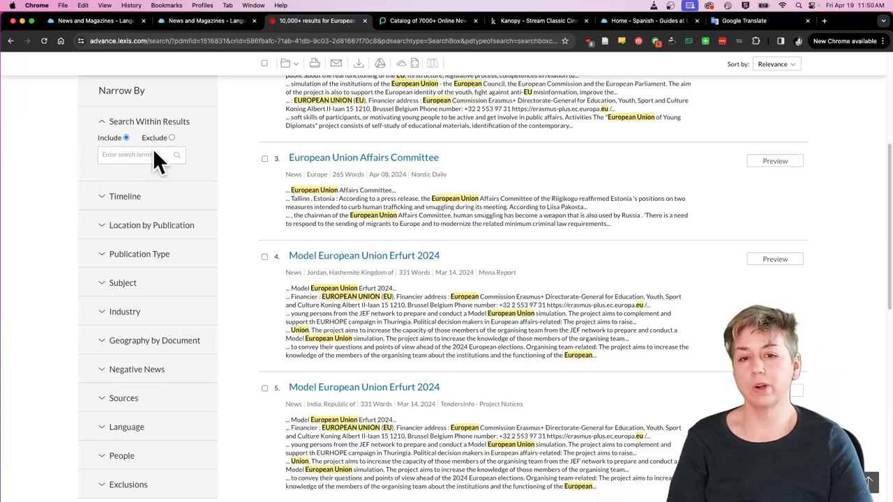
{"action": "mouse_move", "coordinate": [31, 324]}
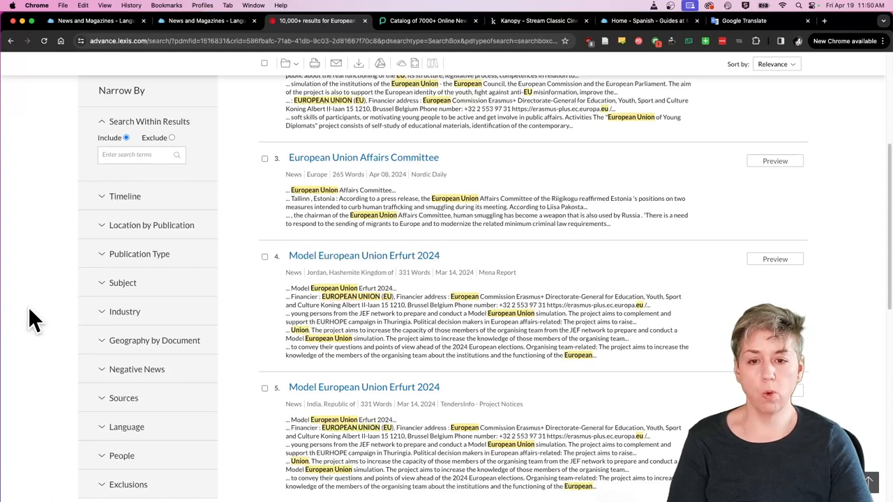
{"action": "left_click", "coordinate": [123, 282]}
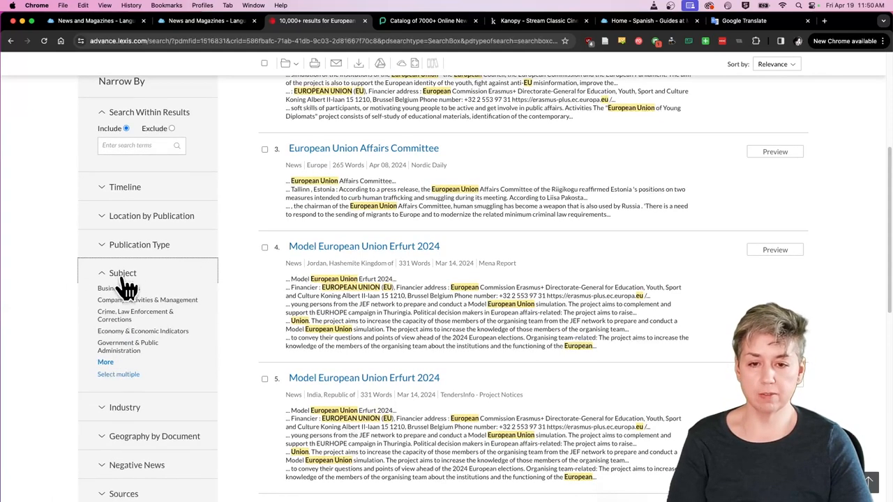
{"action": "left_click", "coordinate": [122, 273]}
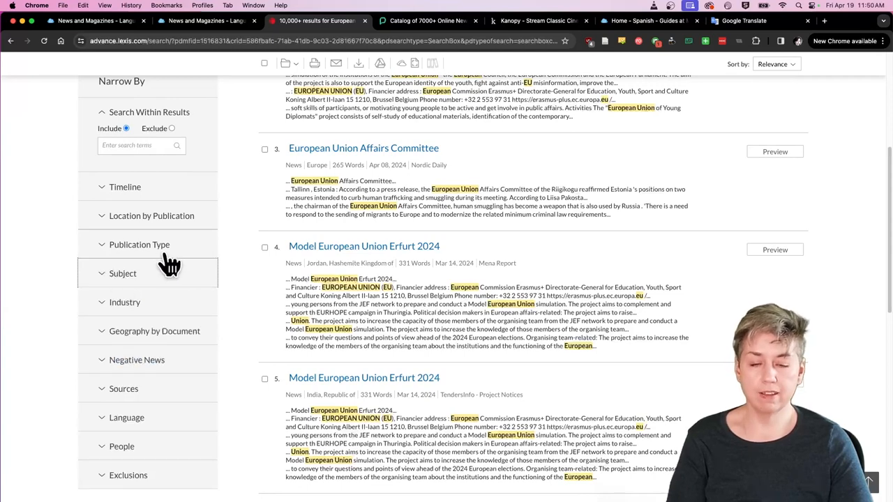
{"action": "scroll", "scroll_direction": "down", "scroll_amount": 3}
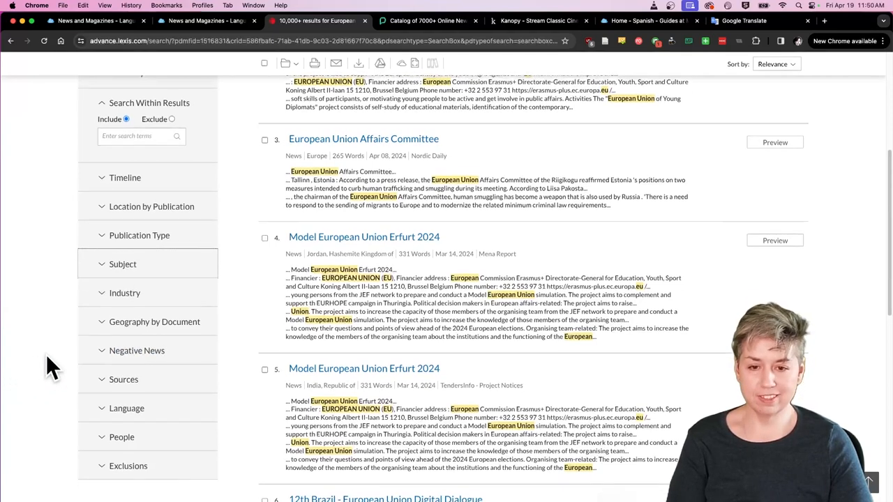
{"action": "scroll", "scroll_direction": "down", "scroll_amount": 3}
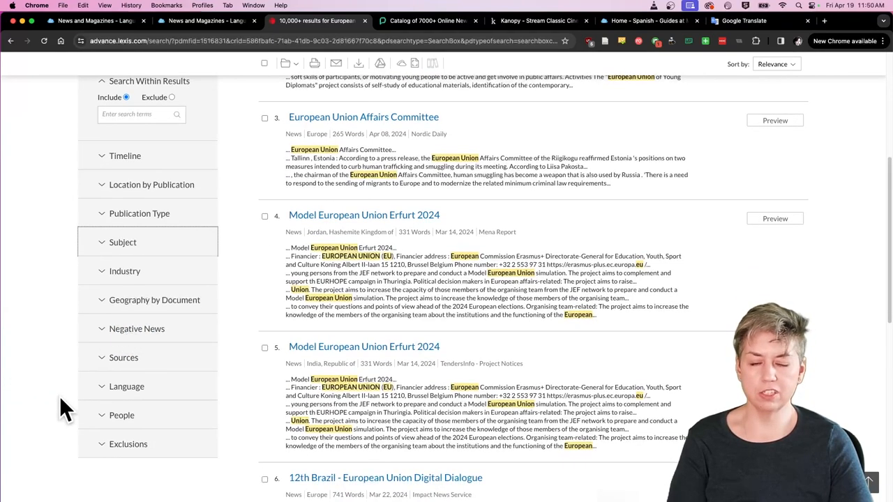
{"action": "mouse_move", "coordinate": [51, 390]}
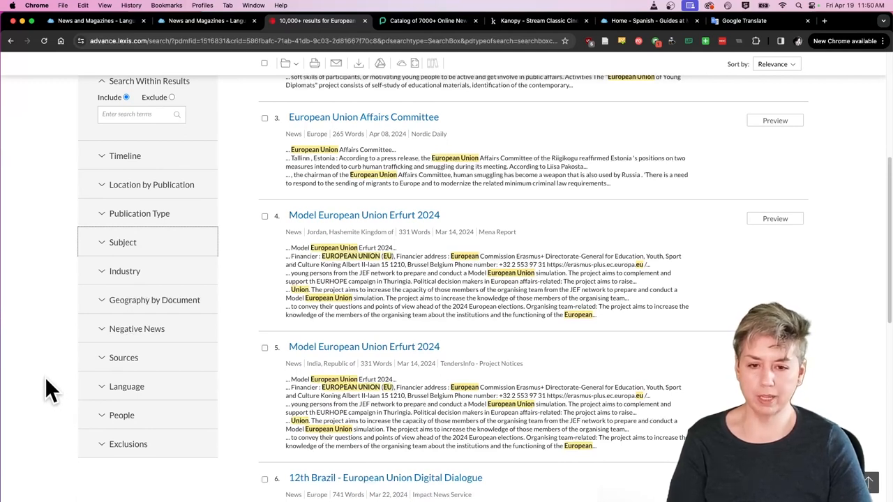
{"action": "mouse_move", "coordinate": [126, 387]}
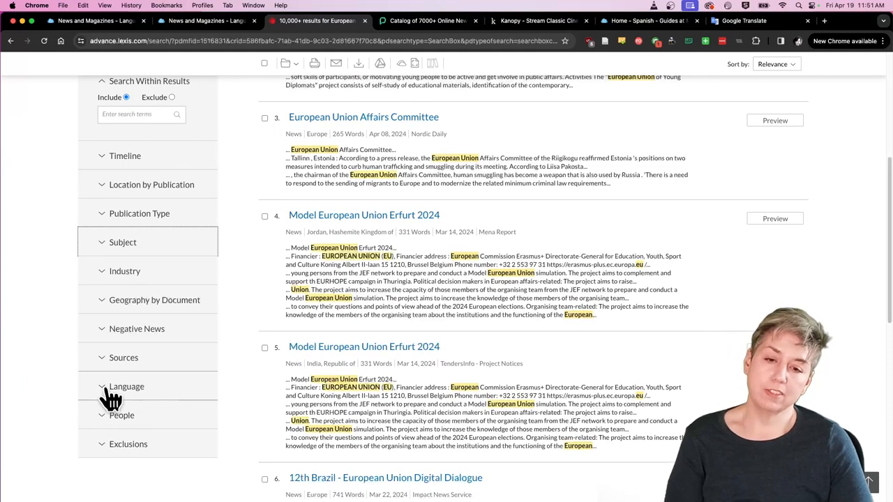
{"action": "left_click", "coordinate": [126, 386]}
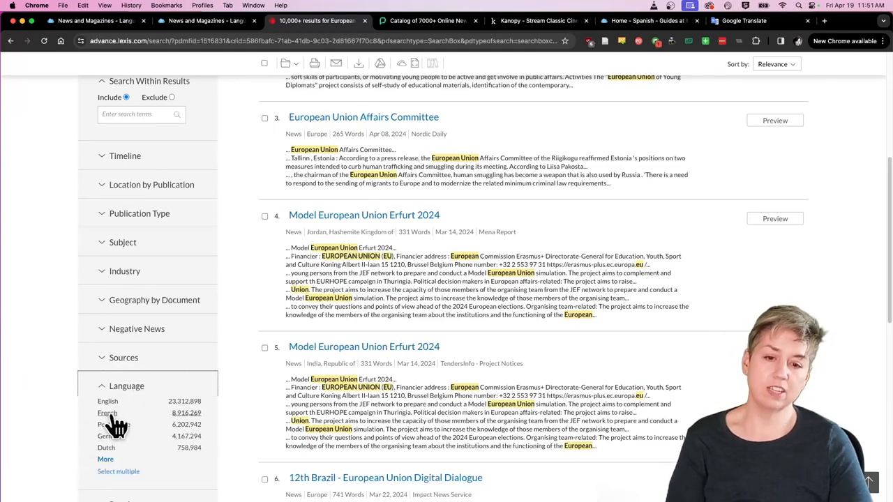
{"action": "mouse_move", "coordinate": [169, 437]}
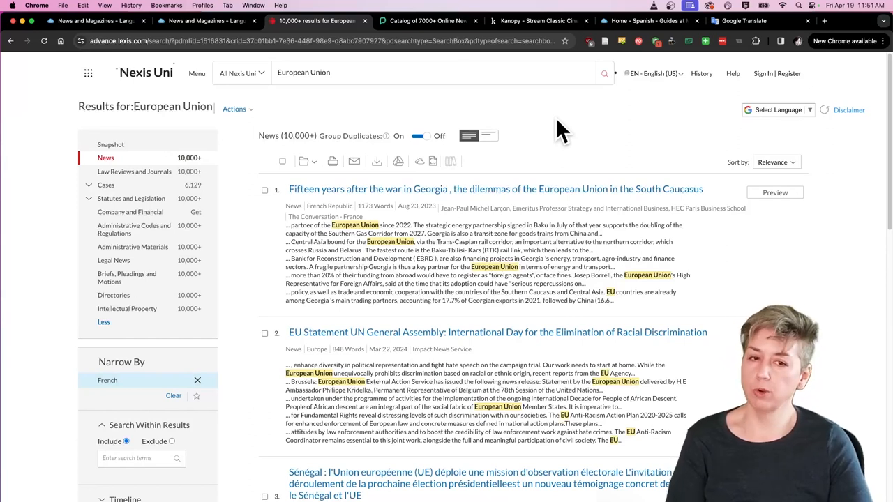
{"action": "mouse_move", "coordinate": [328, 220]}
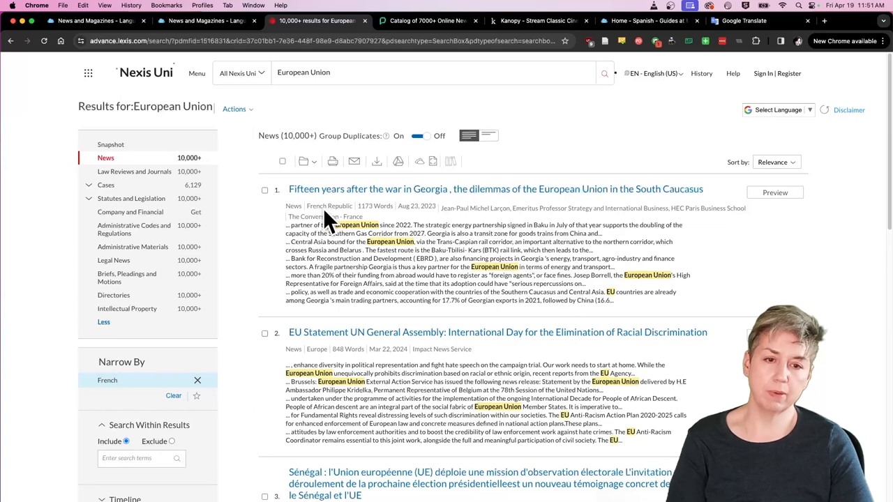
{"action": "mouse_move", "coordinate": [353, 230]}
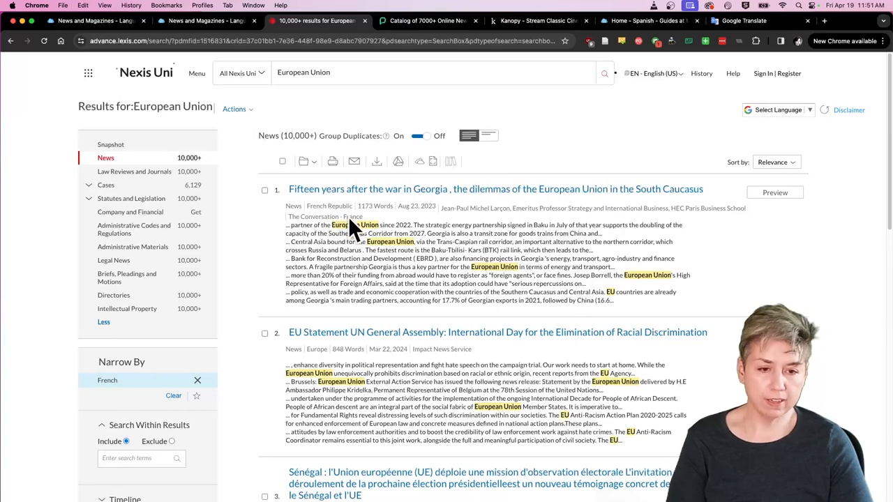
{"action": "scroll", "scroll_direction": "down", "scroll_amount": 3}
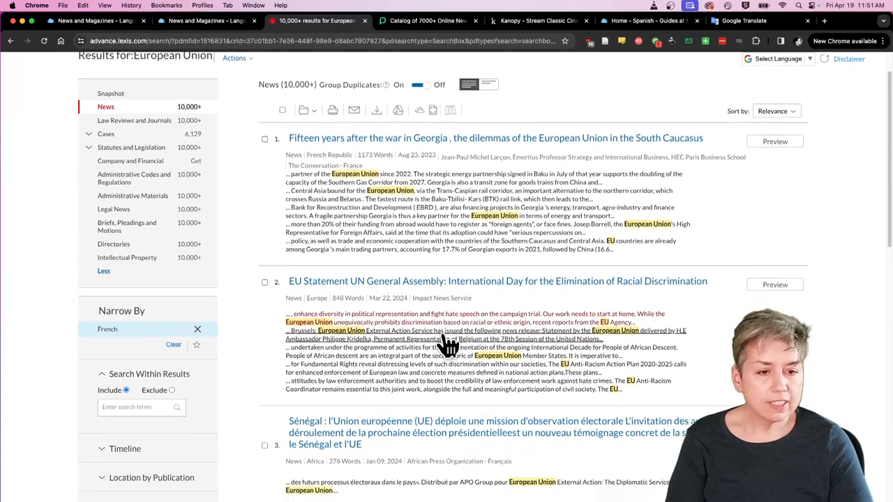
{"action": "scroll", "scroll_direction": "down", "scroll_amount": 3}
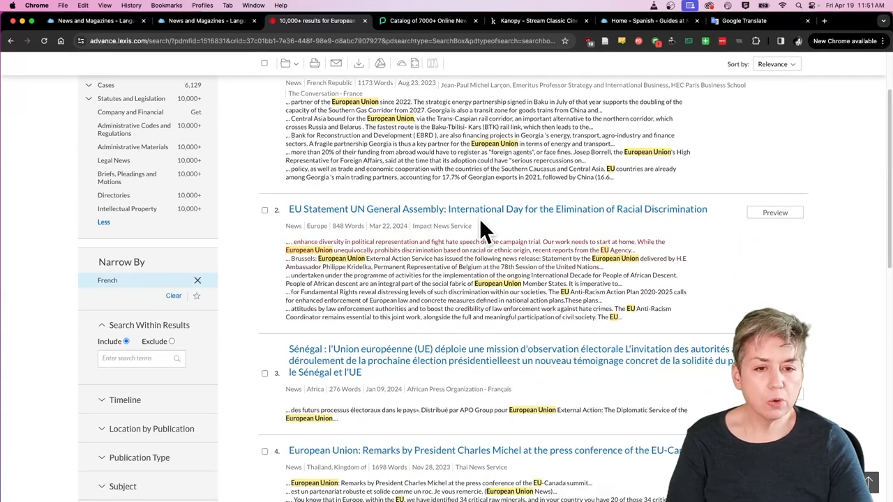
{"action": "scroll", "scroll_direction": "down", "scroll_amount": 3}
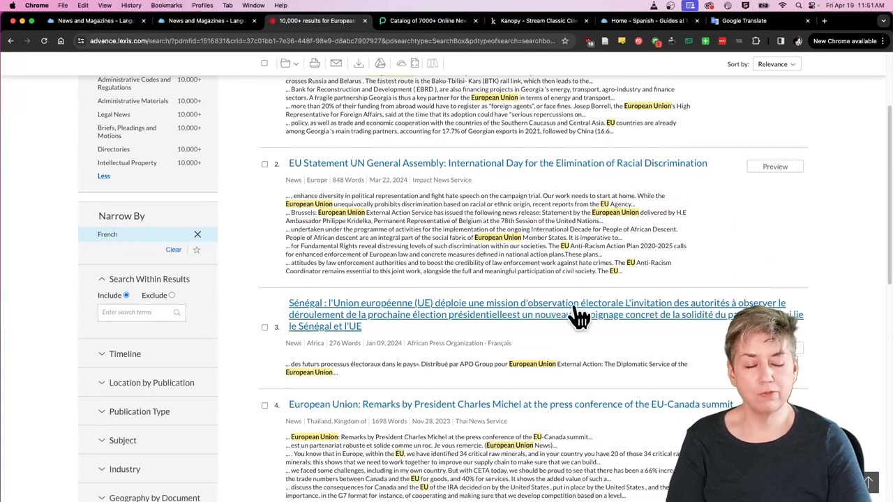
{"action": "scroll", "scroll_direction": "down", "scroll_amount": 3}
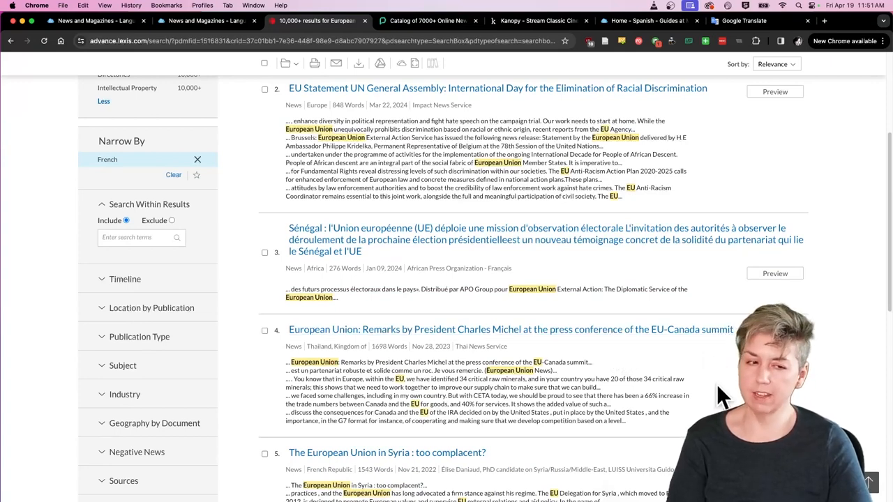
{"action": "scroll", "scroll_direction": "down", "scroll_amount": 3}
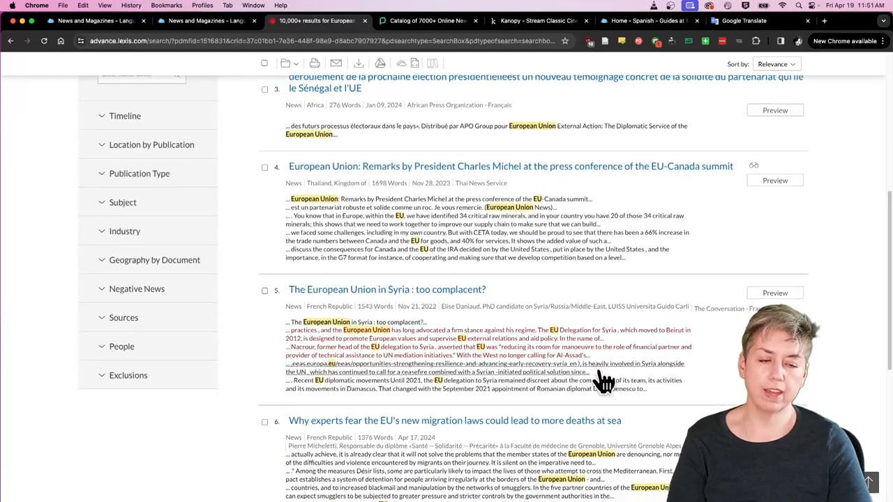
{"action": "scroll", "scroll_direction": "down", "scroll_amount": 3}
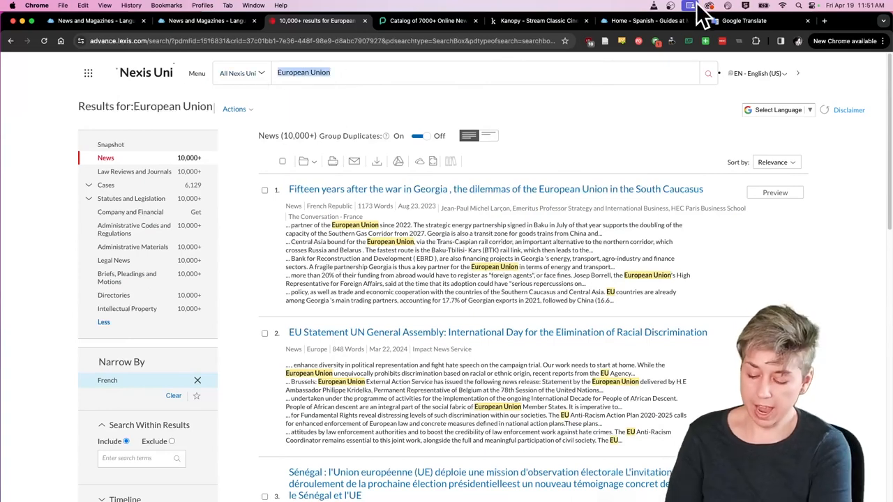
Step: Search for 'Union européenne', review the news results, then return to the library guide tab
{"action": "type", "text": "Union européenne"}
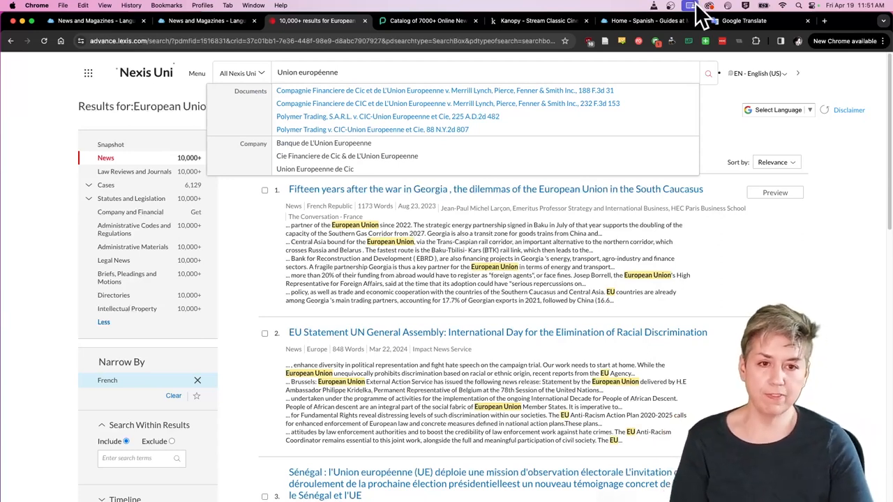
{"action": "mouse_move", "coordinate": [722, 95]}
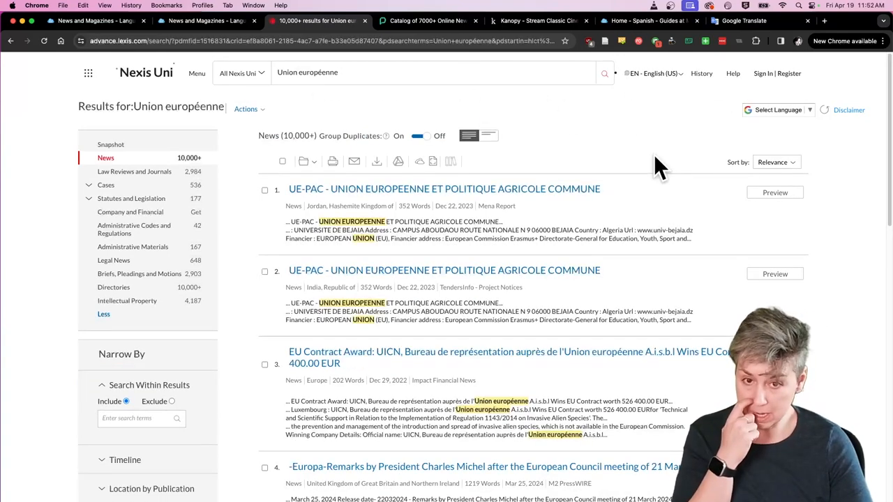
{"action": "mouse_move", "coordinate": [544, 293]}
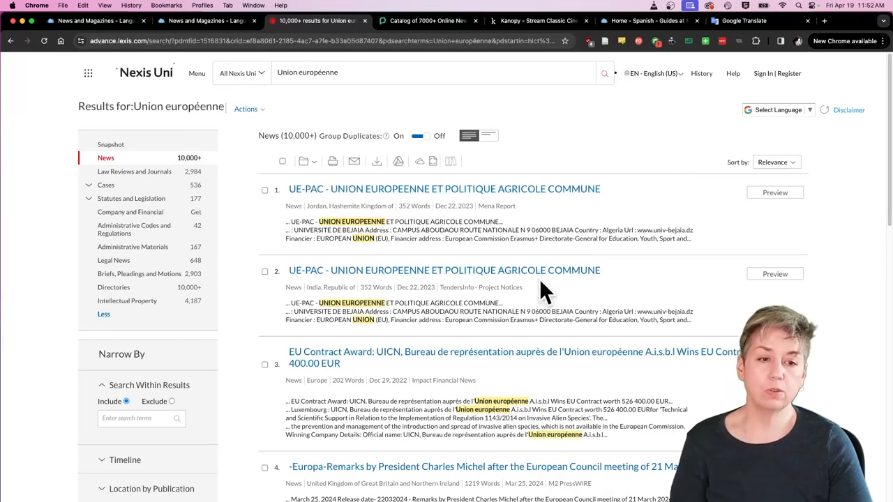
{"action": "scroll", "scroll_direction": "down", "scroll_amount": 3}
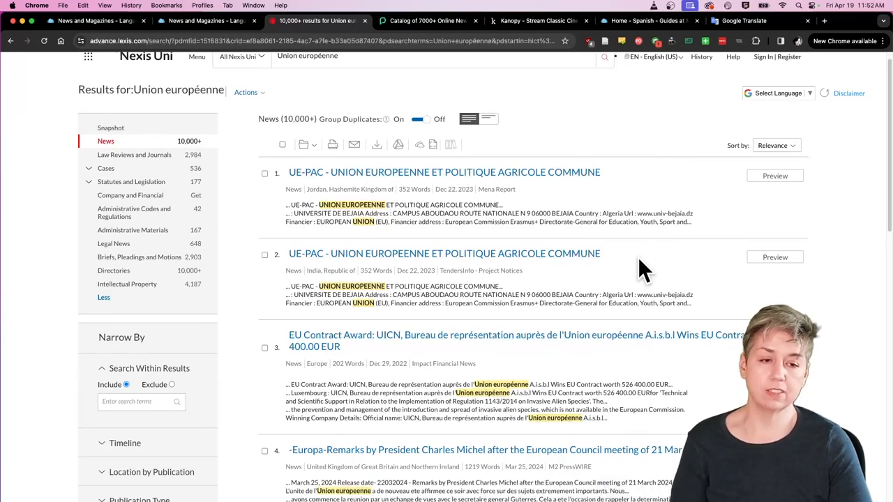
{"action": "scroll", "scroll_direction": "down", "scroll_amount": 3}
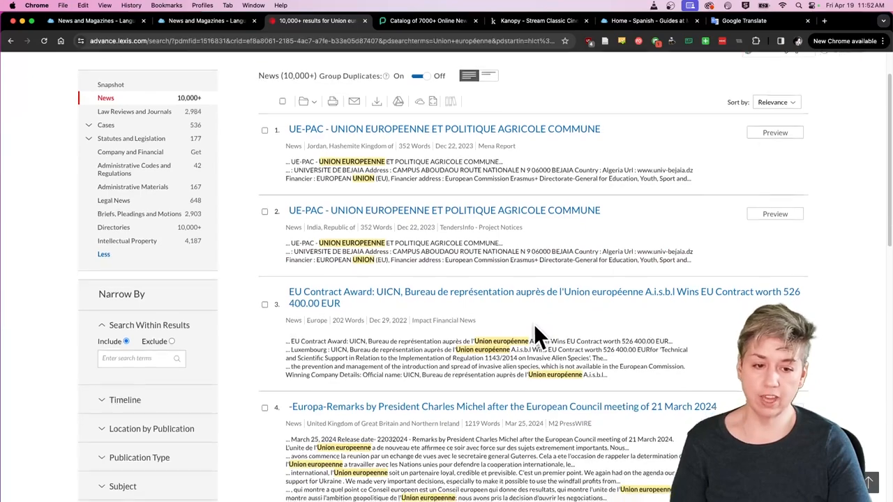
{"action": "scroll", "scroll_direction": "down", "scroll_amount": 3}
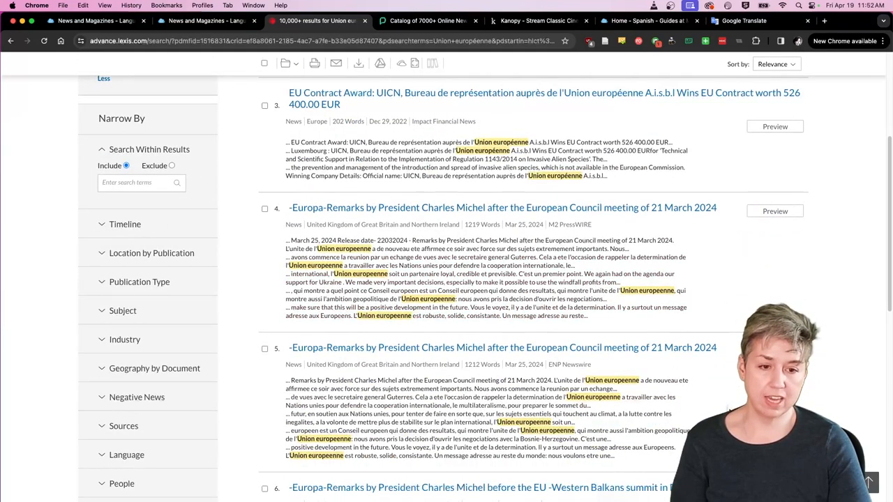
{"action": "scroll", "scroll_direction": "down", "scroll_amount": 3}
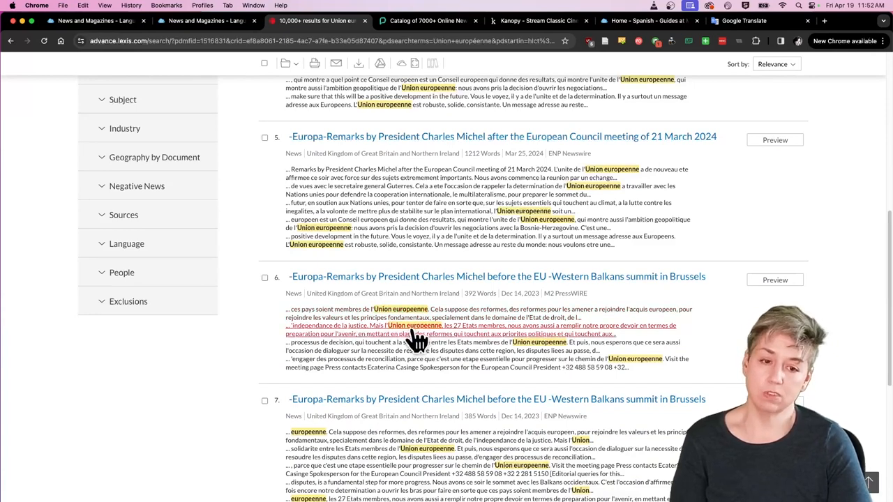
{"action": "mouse_move", "coordinate": [537, 360]}
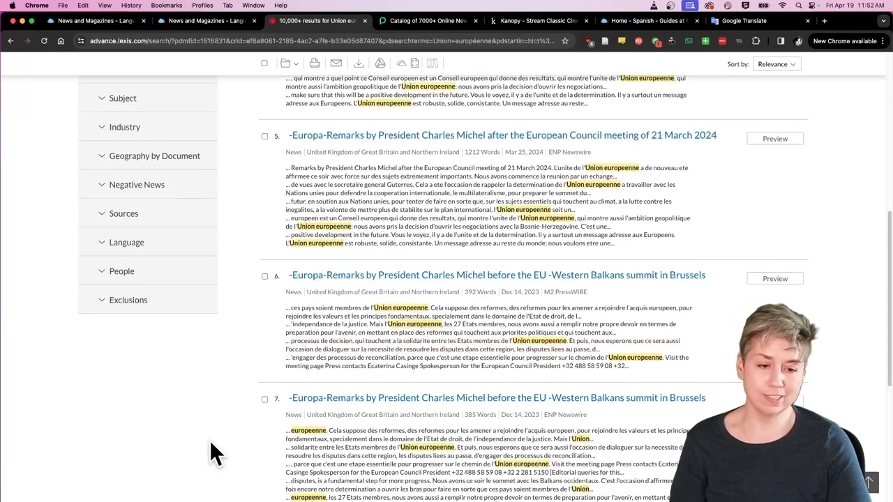
{"action": "scroll", "scroll_direction": "down", "scroll_amount": 3}
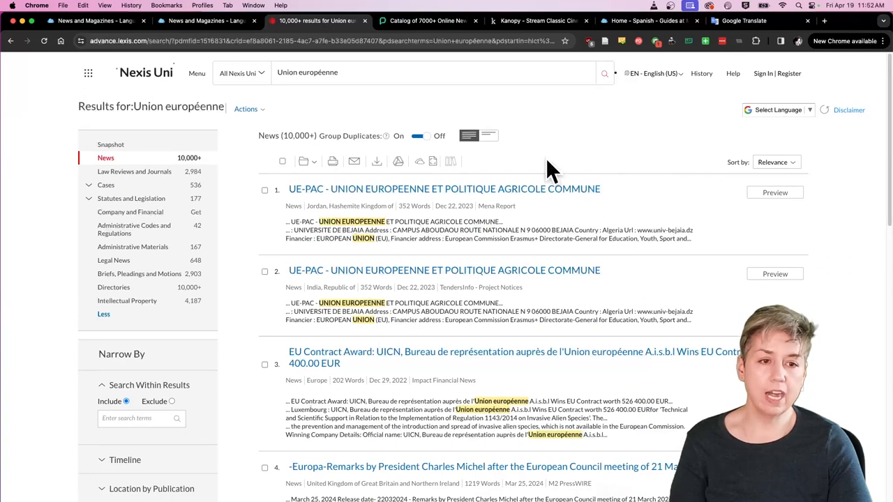
{"action": "mouse_move", "coordinate": [554, 117]}
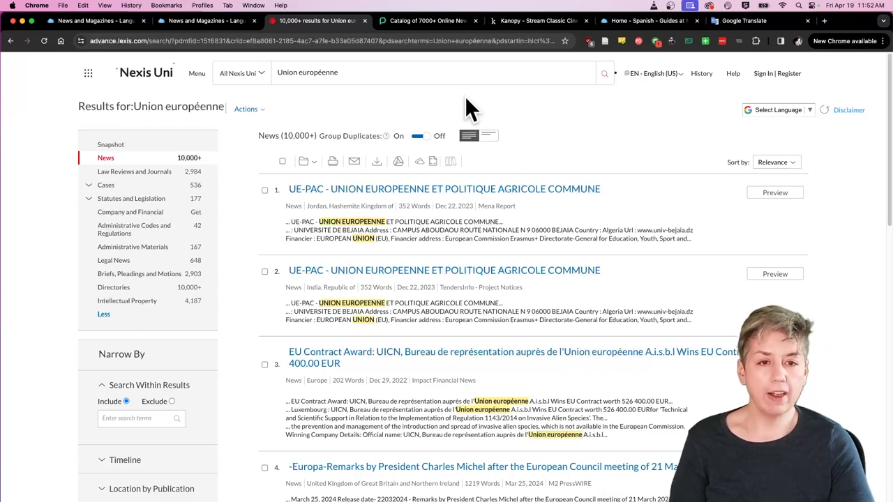
{"action": "mouse_move", "coordinate": [453, 105]}
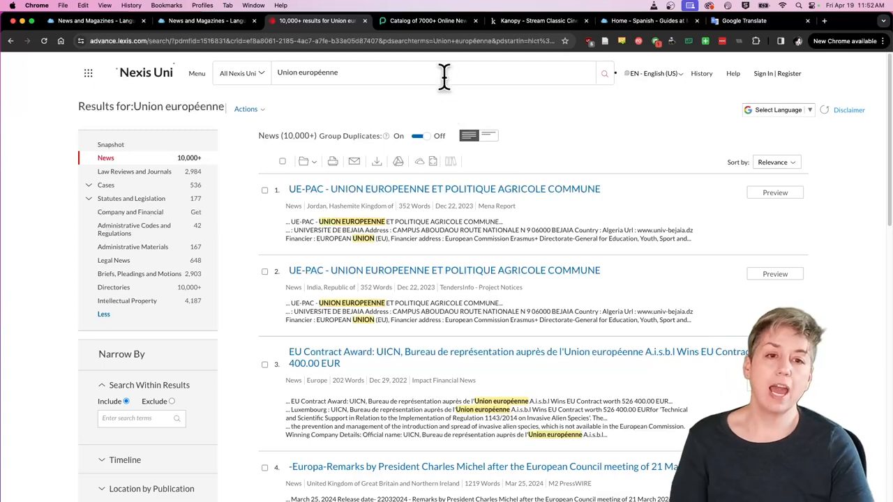
{"action": "left_click", "coordinate": [209, 21]}
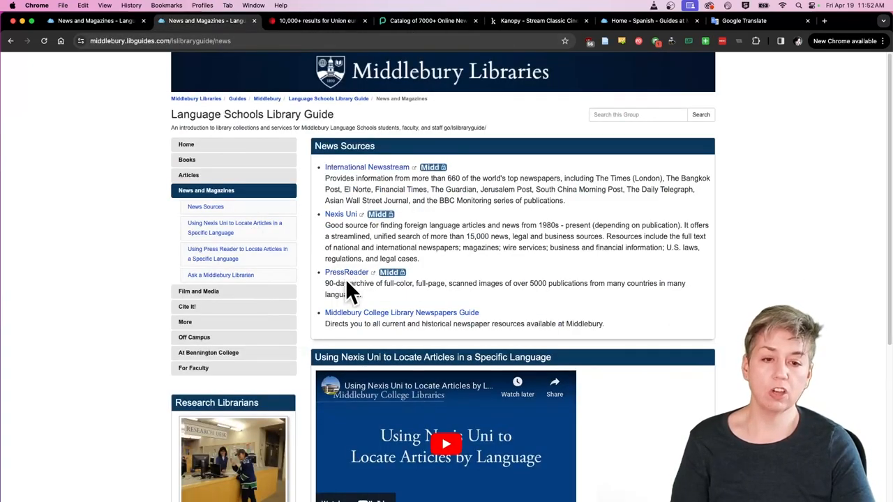
{"action": "mouse_move", "coordinate": [339, 283]}
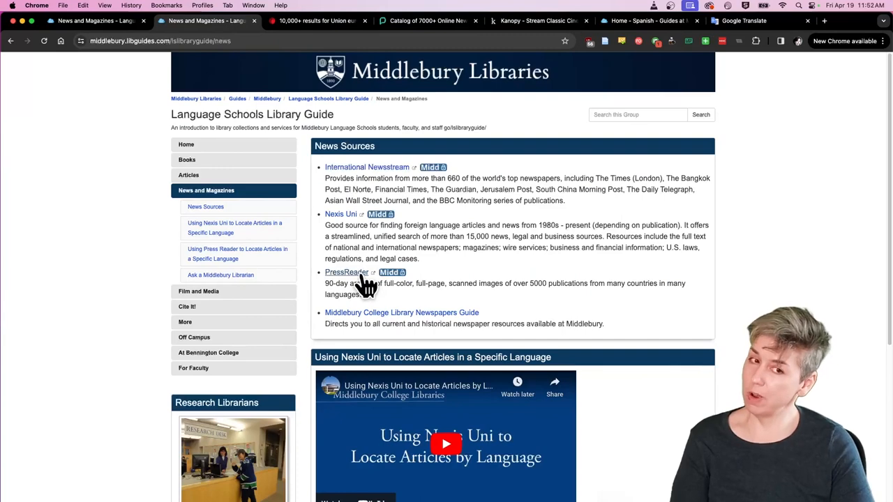
{"action": "mouse_move", "coordinate": [421, 34]}
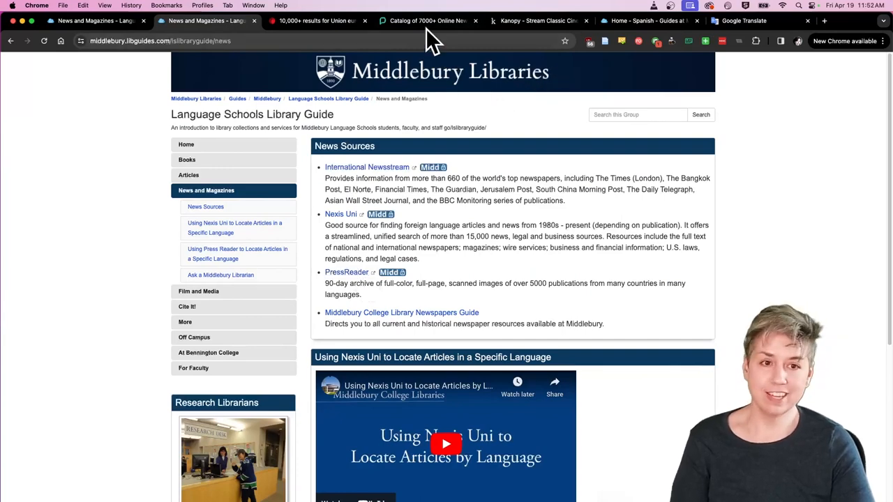
Step: Switch to the PressReader tab showing its publication catalog
{"action": "left_click", "coordinate": [427, 21]}
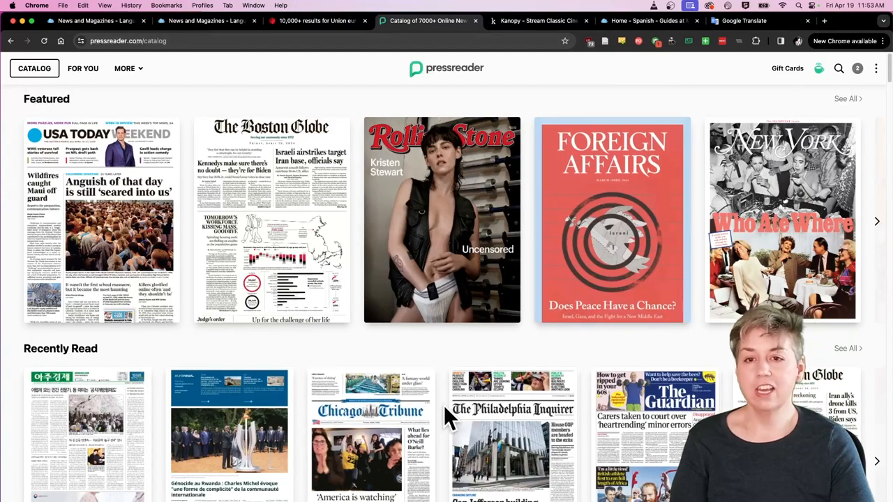
Step: Scroll the PressReader catalog down to Categories and choose News
{"action": "scroll", "scroll_direction": "down", "scroll_amount": 3}
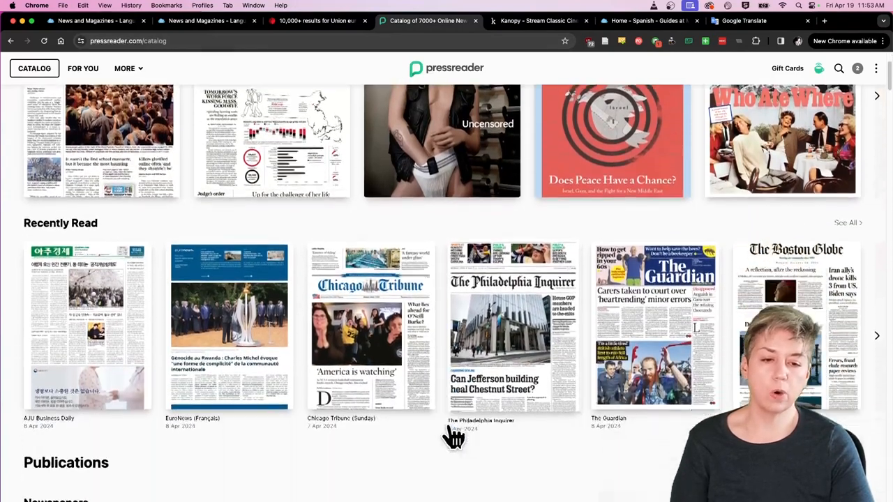
{"action": "scroll", "scroll_direction": "down", "scroll_amount": 3}
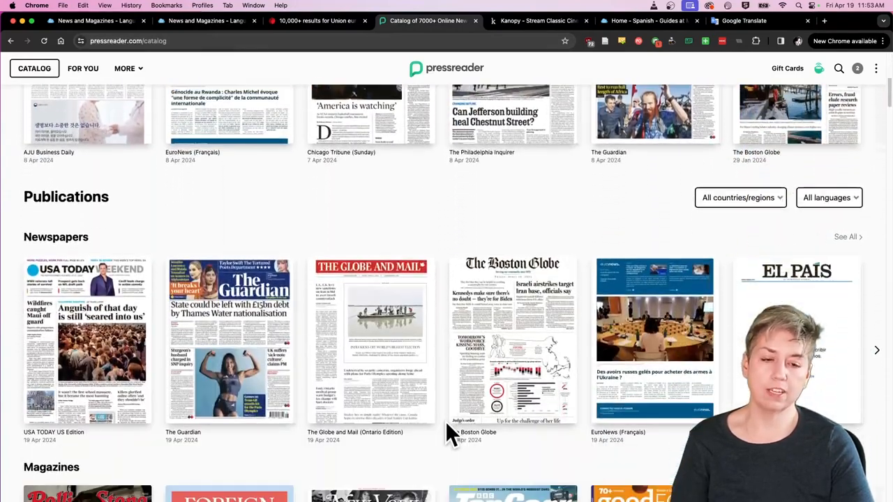
{"action": "scroll", "scroll_direction": "down", "scroll_amount": 3}
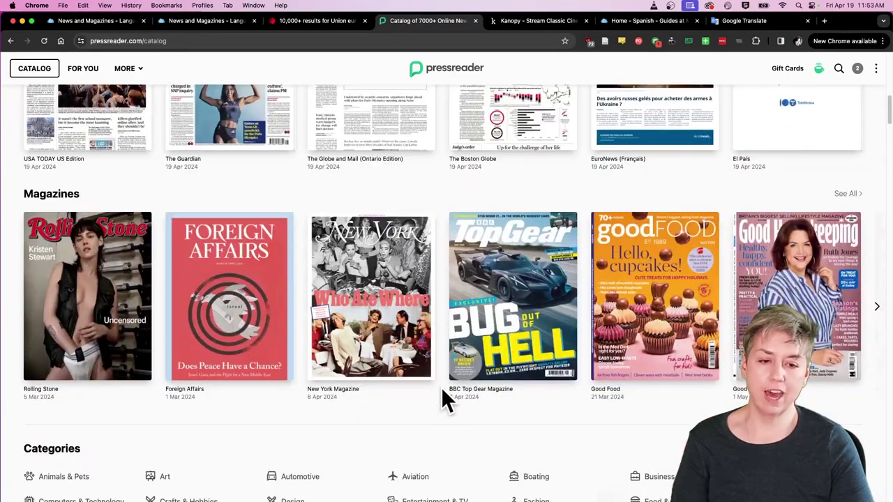
{"action": "scroll", "scroll_direction": "down", "scroll_amount": 3}
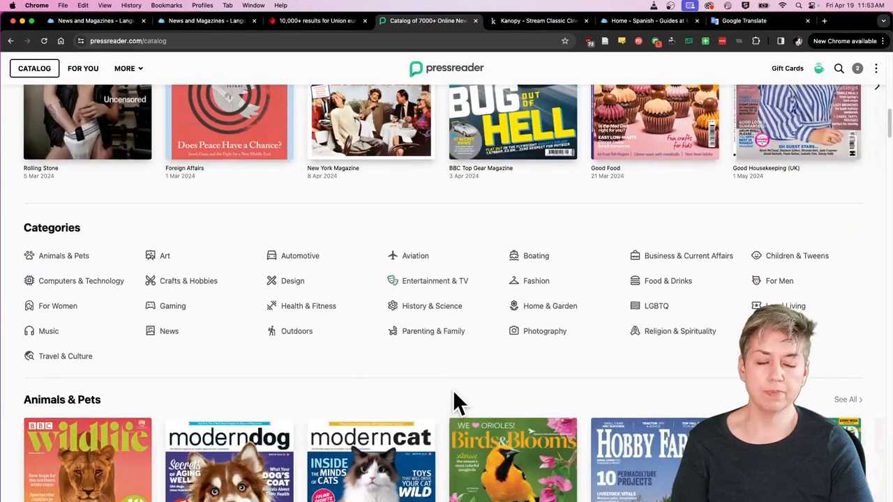
{"action": "scroll", "scroll_direction": "down", "scroll_amount": 3}
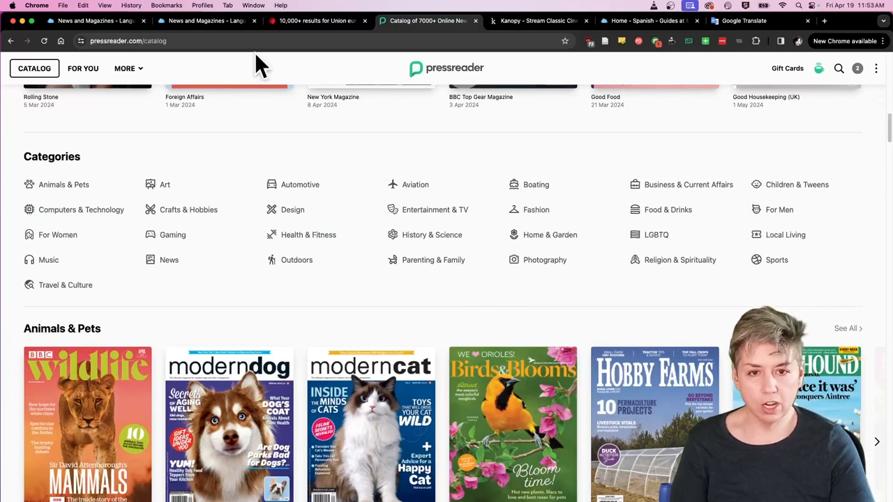
{"action": "mouse_move", "coordinate": [482, 136]}
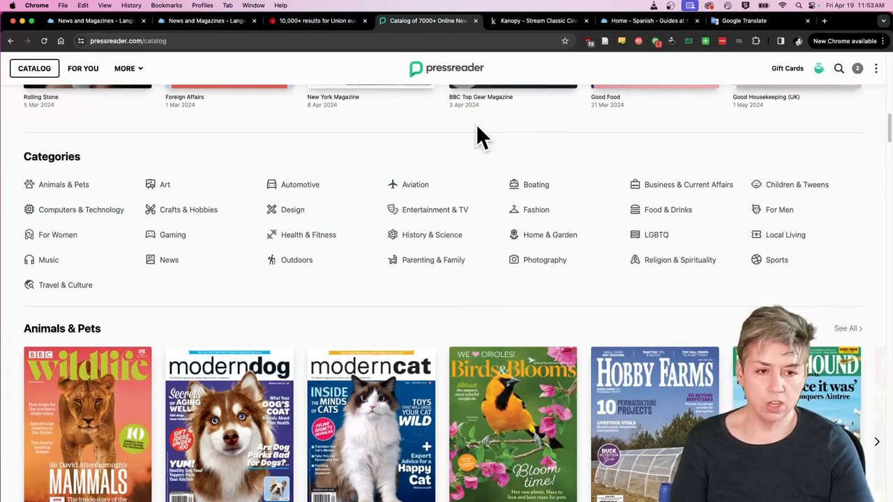
{"action": "mouse_move", "coordinate": [450, 269]}
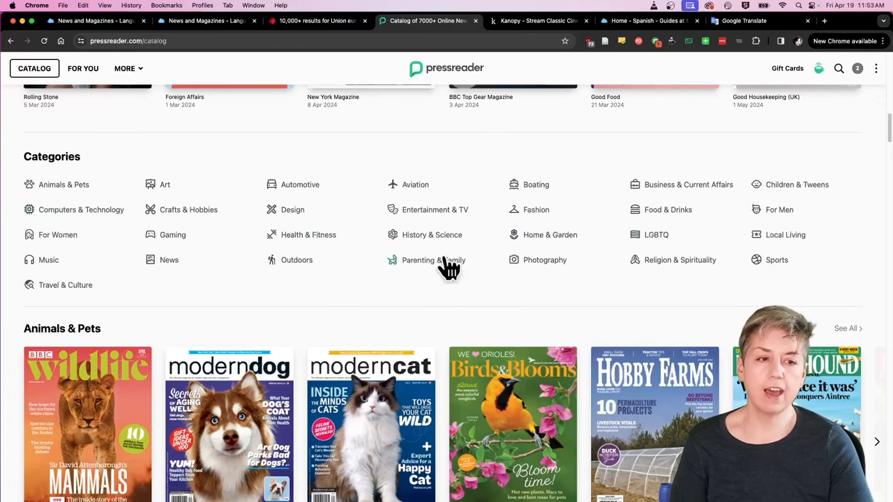
{"action": "mouse_move", "coordinate": [555, 230]}
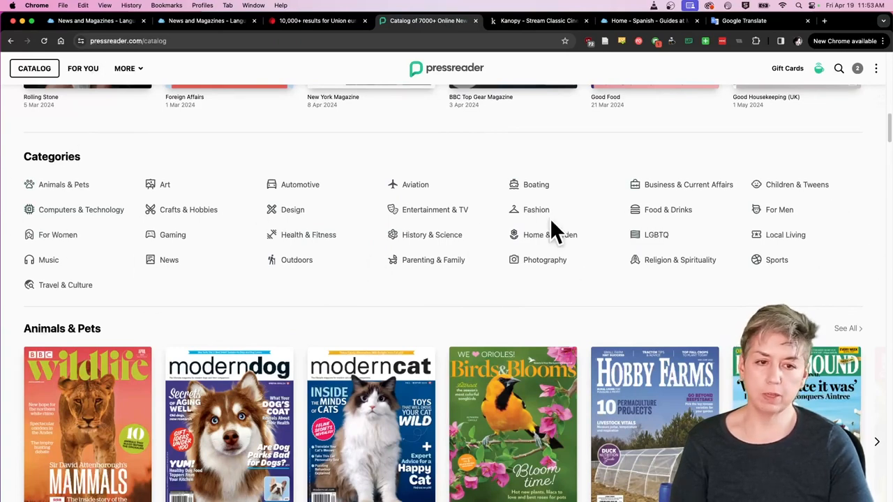
{"action": "mouse_move", "coordinate": [466, 285]}
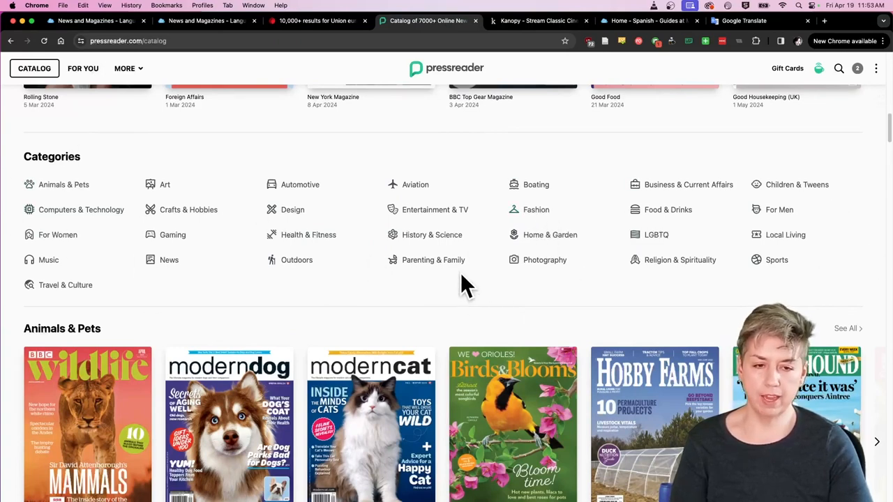
{"action": "mouse_move", "coordinate": [485, 292]}
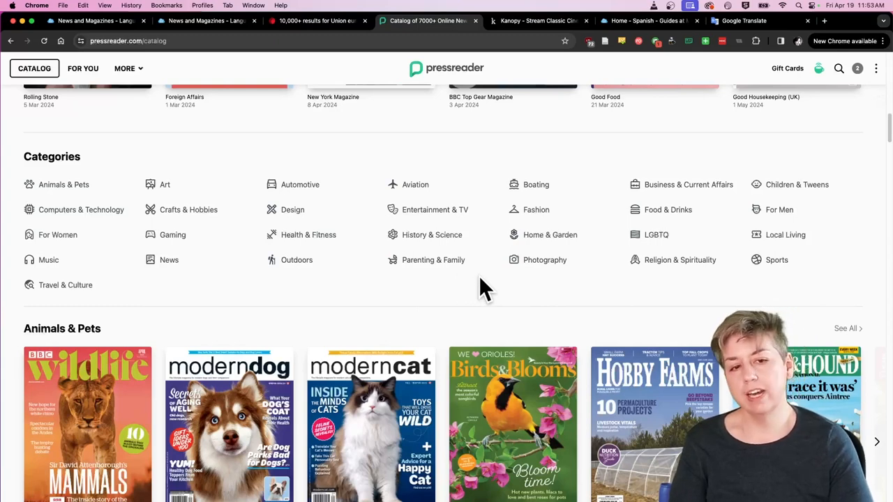
{"action": "mouse_move", "coordinate": [540, 213]}
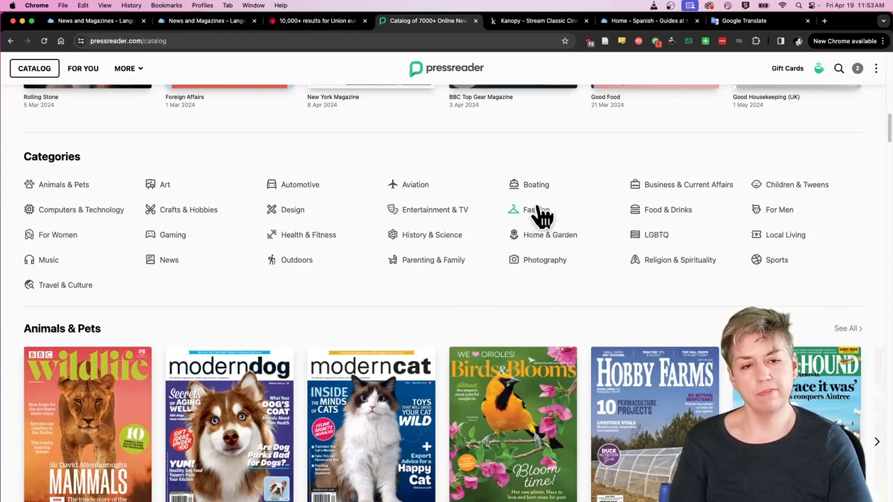
{"action": "mouse_move", "coordinate": [445, 216]}
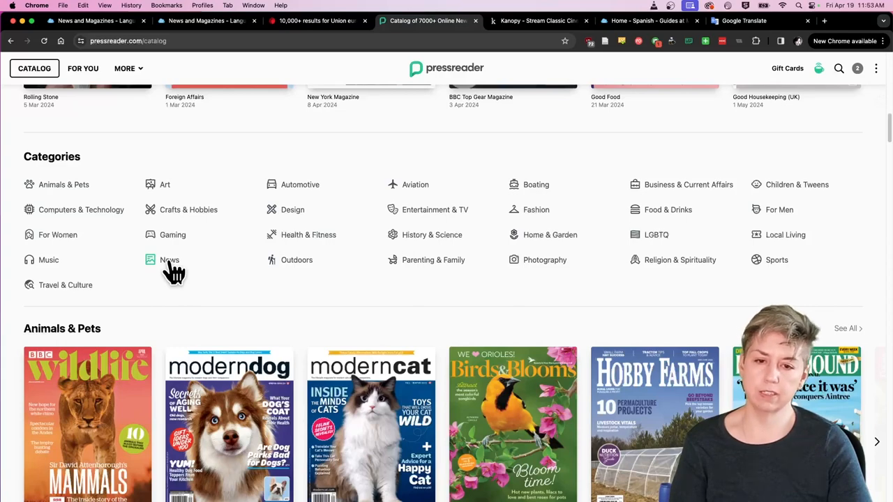
{"action": "left_click", "coordinate": [169, 260]}
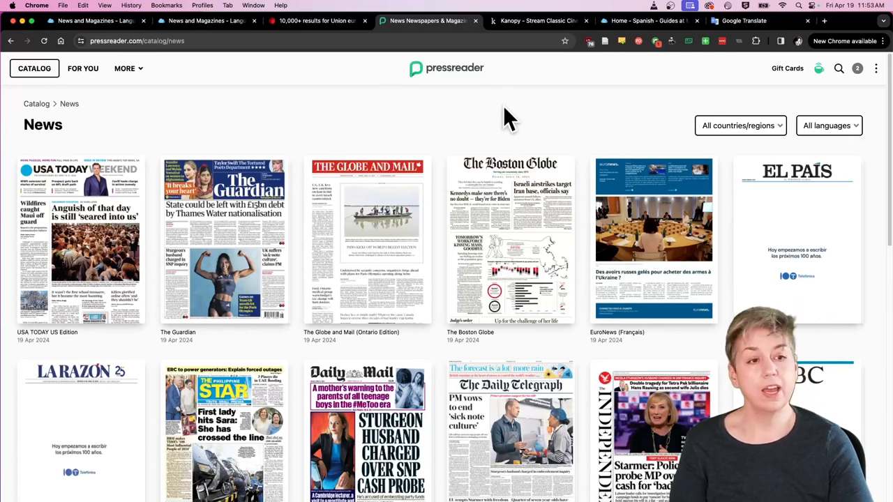
{"action": "mouse_move", "coordinate": [857, 125]}
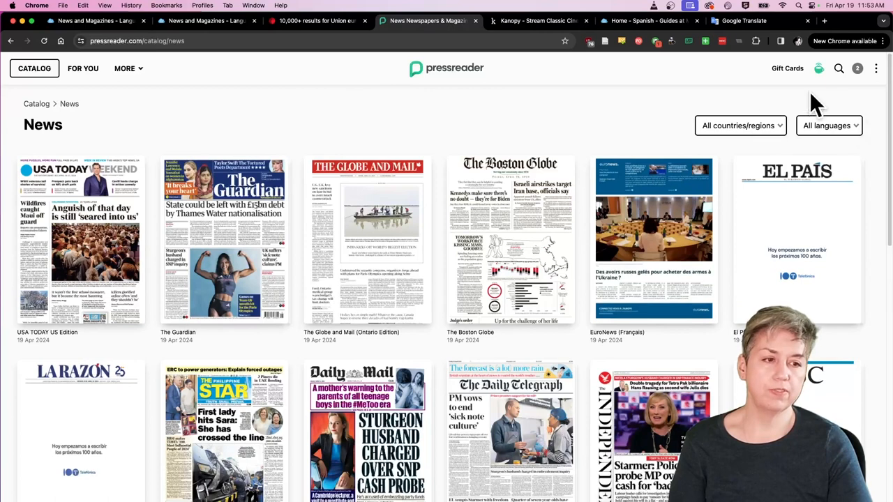
{"action": "mouse_move", "coordinate": [820, 147]}
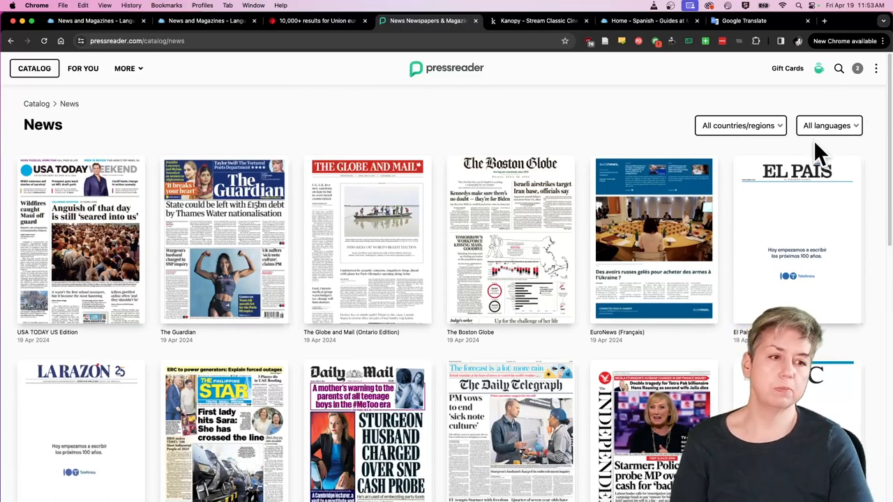
{"action": "mouse_move", "coordinate": [445, 119]}
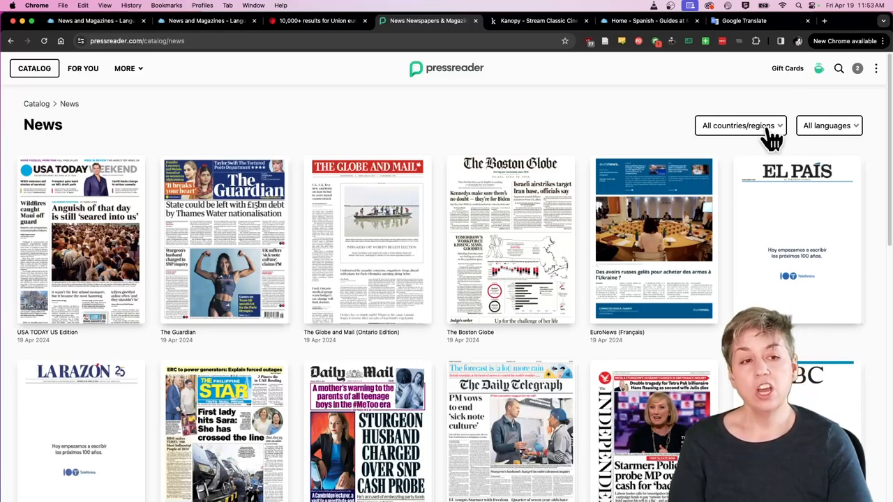
Step: Open the 'All countries/regions' filter list on the News page
{"action": "left_click", "coordinate": [740, 125]}
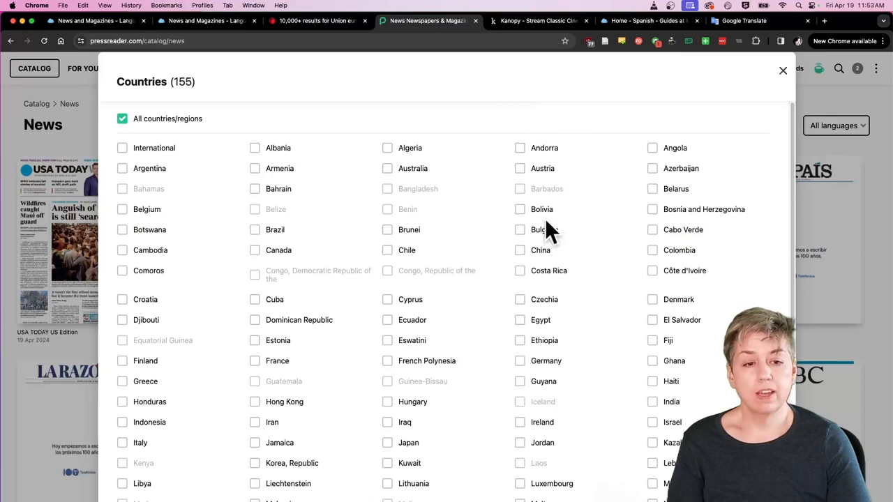
Step: Scroll through the country list and close it without filtering
{"action": "scroll", "scroll_direction": "down", "scroll_amount": 3}
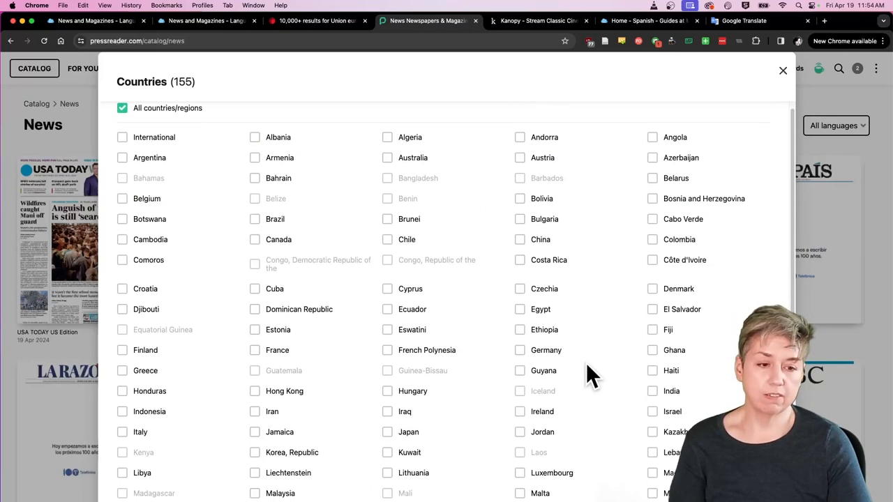
{"action": "scroll", "scroll_direction": "down", "scroll_amount": 3}
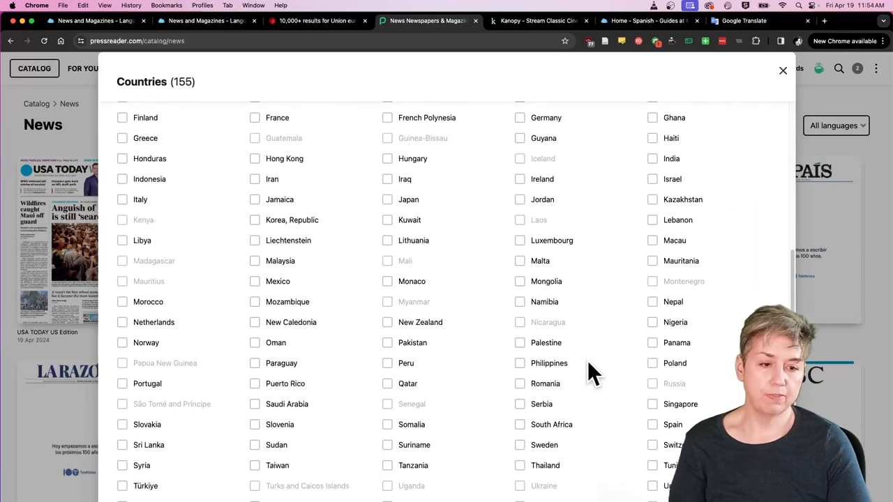
{"action": "scroll", "scroll_direction": "down", "scroll_amount": 3}
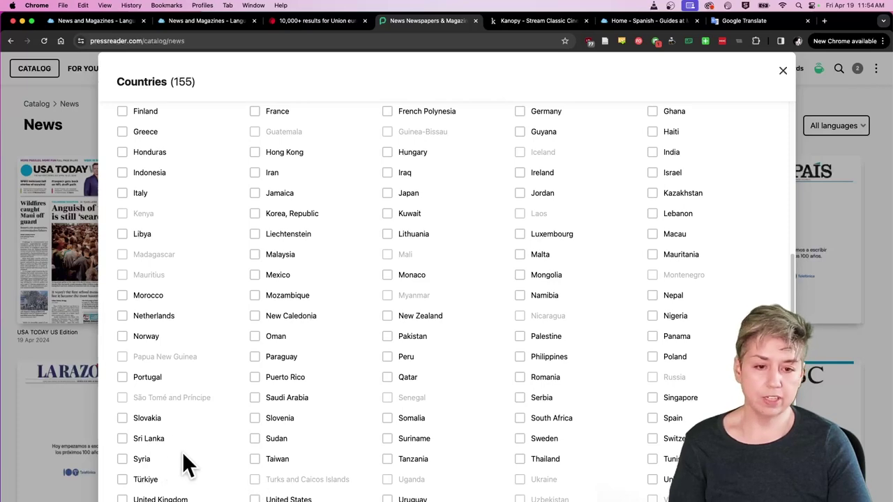
{"action": "scroll", "scroll_direction": "down", "scroll_amount": 3}
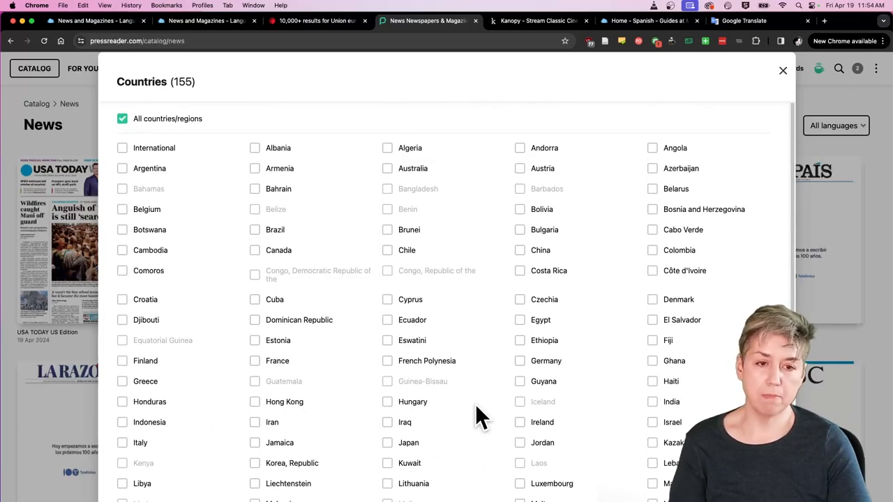
{"action": "mouse_move", "coordinate": [476, 336]}
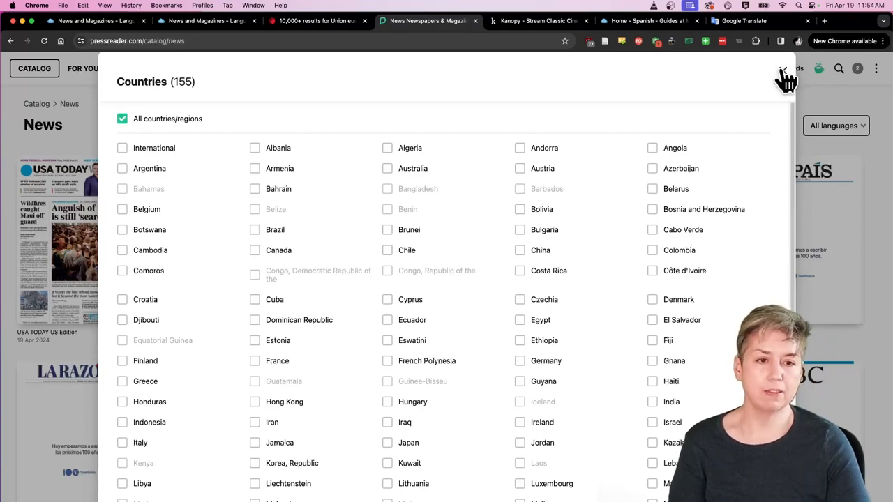
{"action": "left_click", "coordinate": [783, 73]}
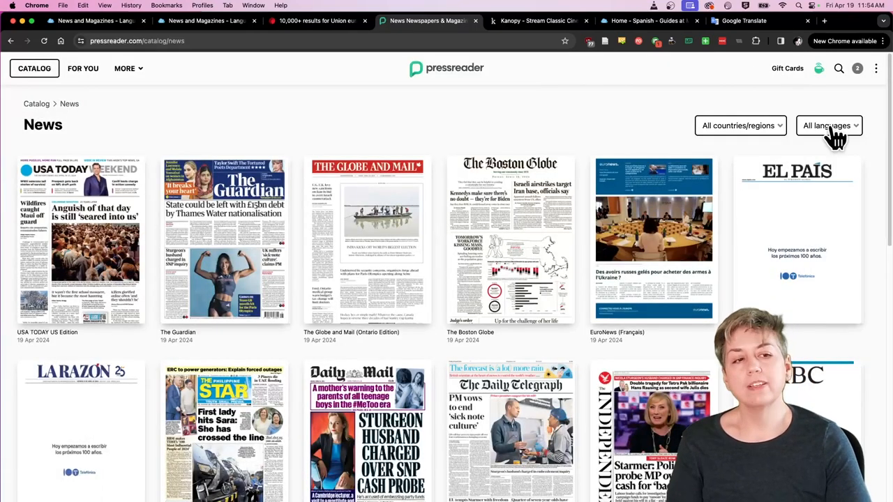
Step: Tick French in the 'All languages' filter and apply it
{"action": "left_click", "coordinate": [830, 126]}
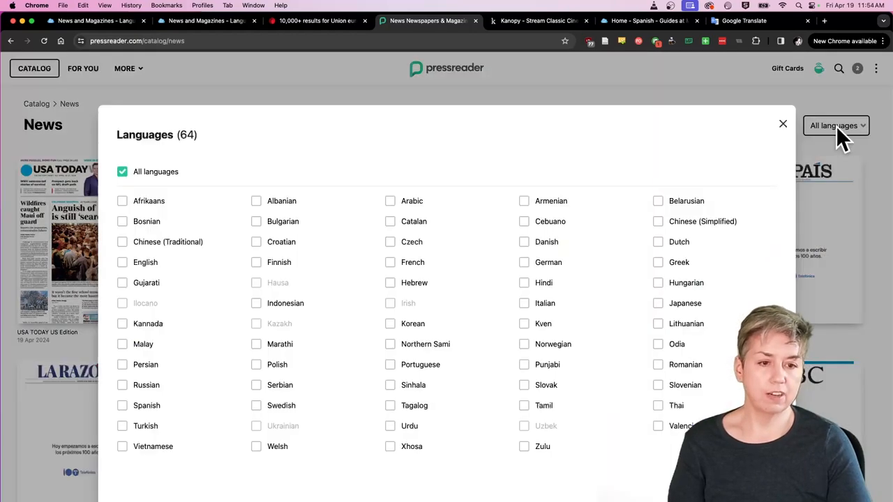
{"action": "mouse_move", "coordinate": [393, 274]}
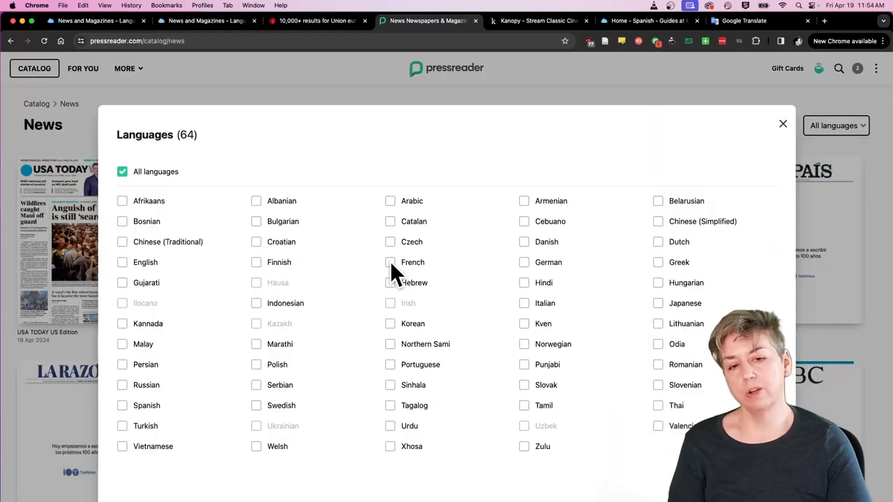
{"action": "left_click", "coordinate": [389, 263]}
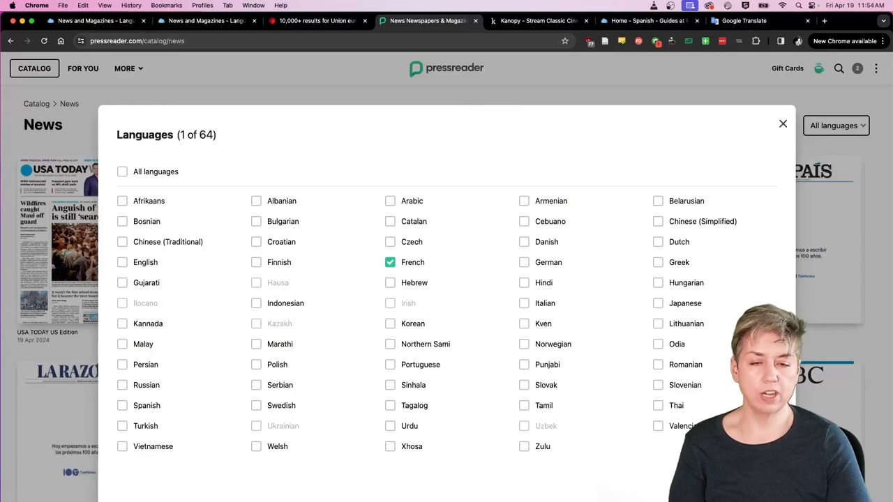
{"action": "left_click", "coordinate": [783, 123]}
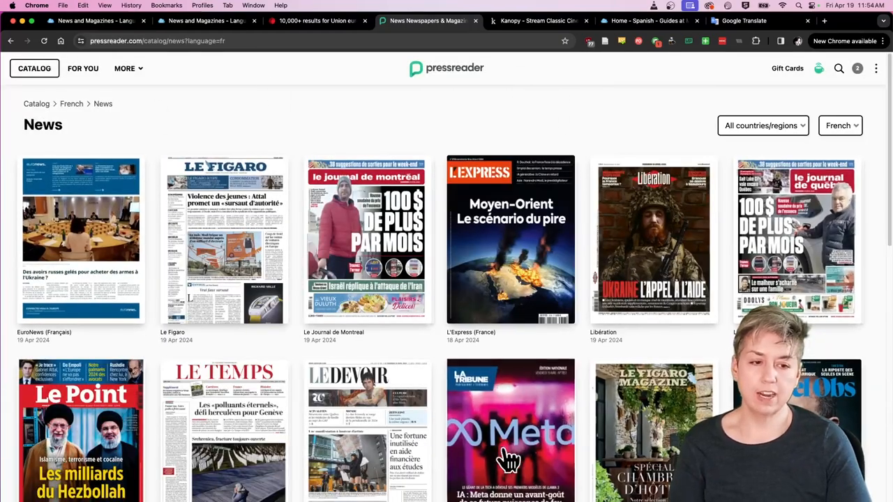
{"action": "mouse_move", "coordinate": [302, 258]}
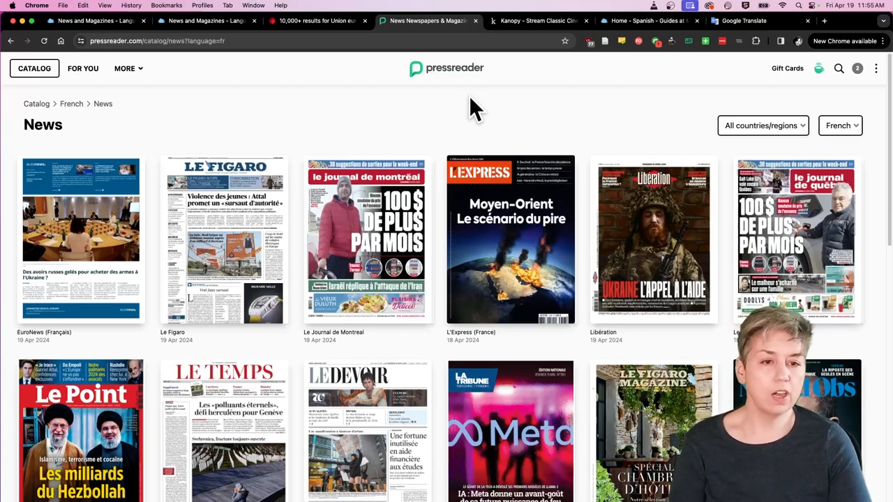
{"action": "mouse_move", "coordinate": [489, 171]}
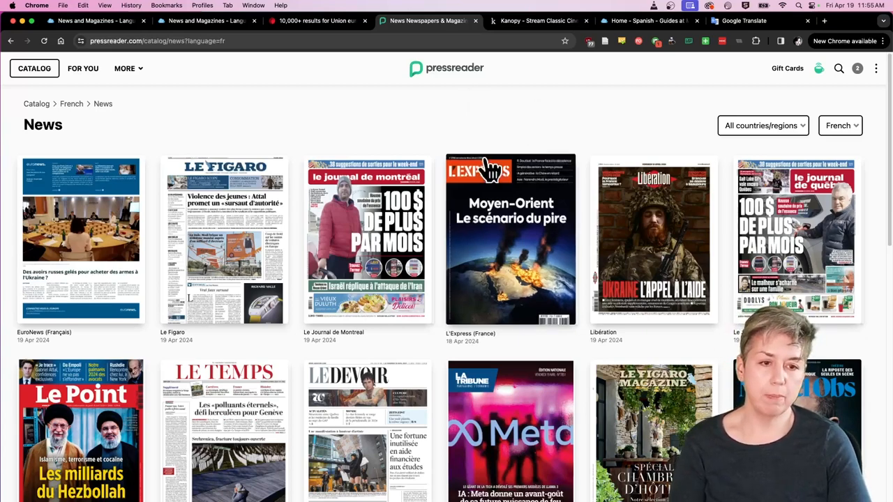
Step: Open the L'Express (France) publication from the French news listing
{"action": "left_click", "coordinate": [510, 238]}
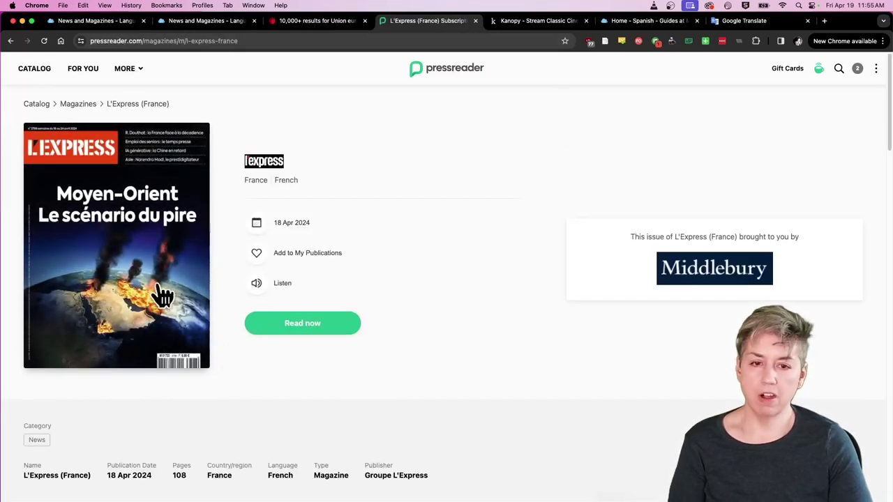
Step: Start reading the 18 Apr 2024 L'Express issue at the Tech & Transformations pages
{"action": "left_click", "coordinate": [302, 323]}
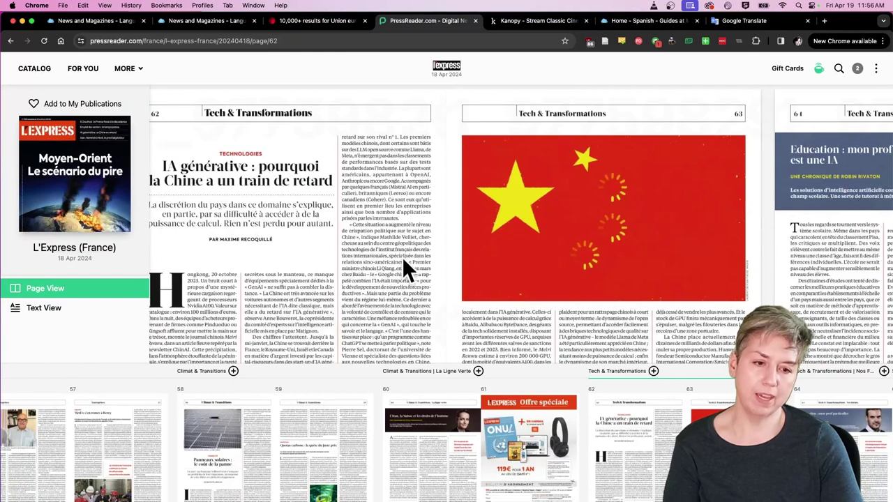
{"action": "mouse_move", "coordinate": [389, 257]}
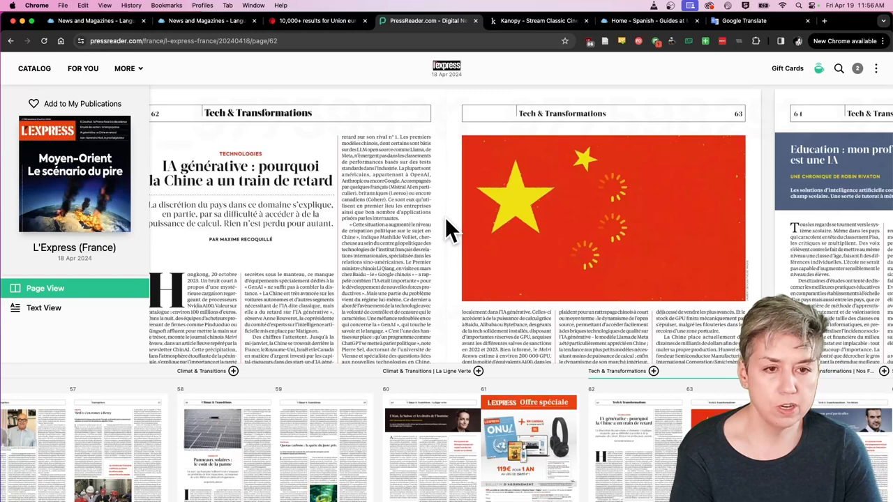
{"action": "mouse_move", "coordinate": [476, 19]}
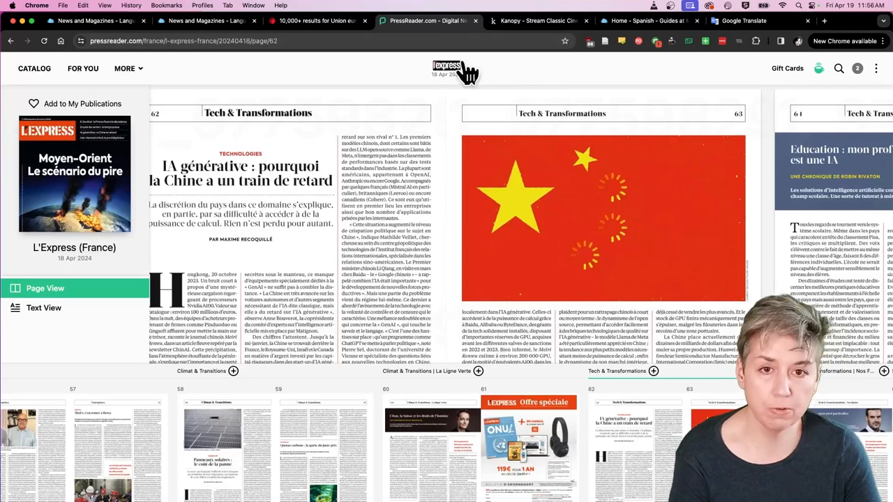
Step: Return to the Language Schools guide and open its Film and Media page
{"action": "left_click", "coordinate": [203, 21]}
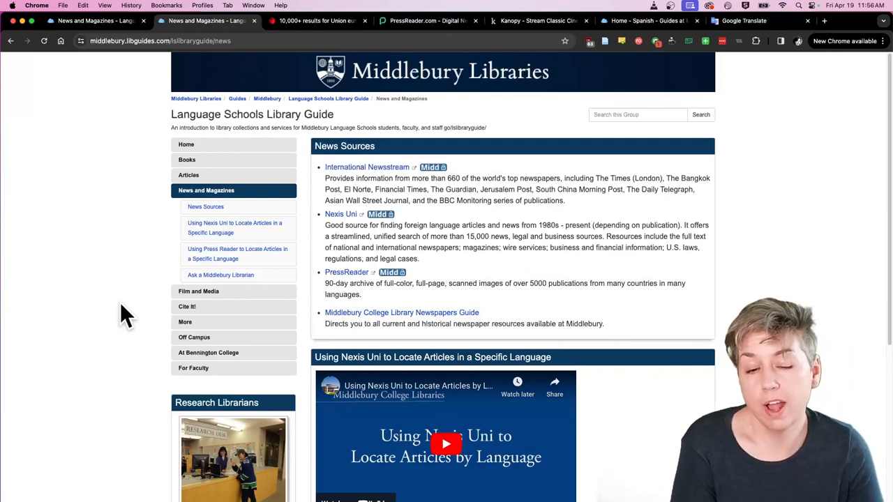
{"action": "mouse_move", "coordinate": [211, 297]}
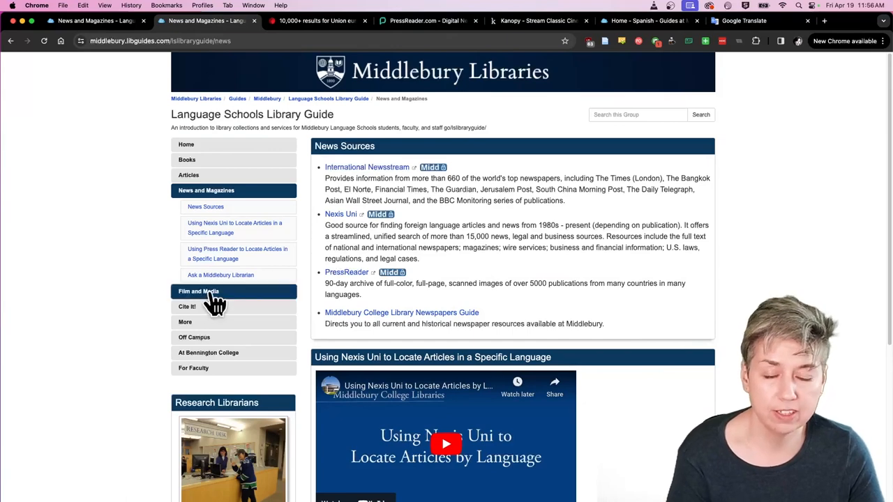
{"action": "mouse_move", "coordinate": [226, 306]}
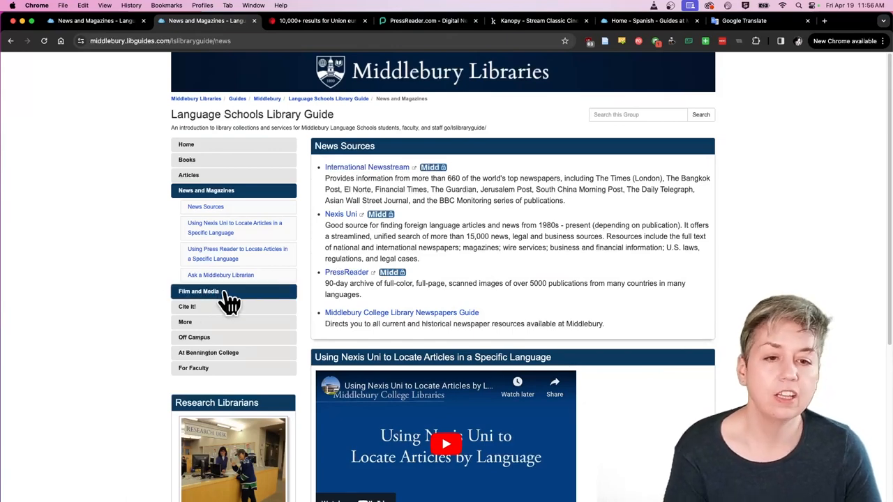
{"action": "left_click", "coordinate": [210, 291]}
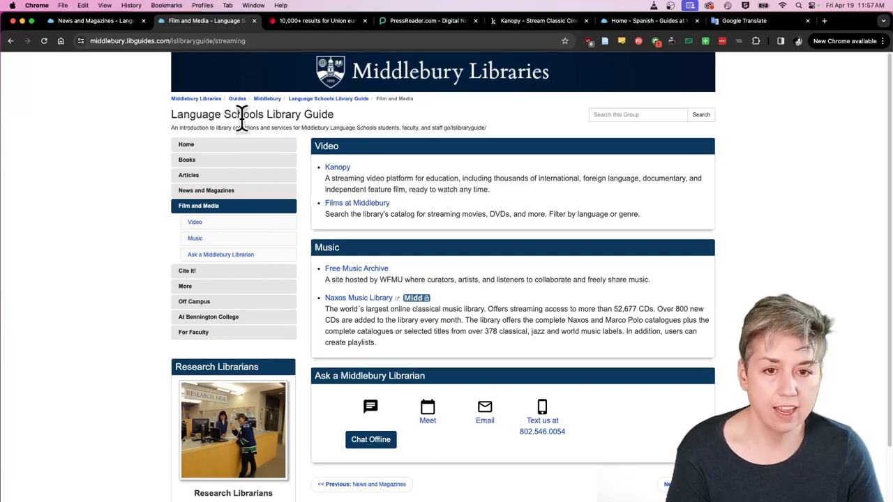
{"action": "mouse_move", "coordinate": [317, 122]}
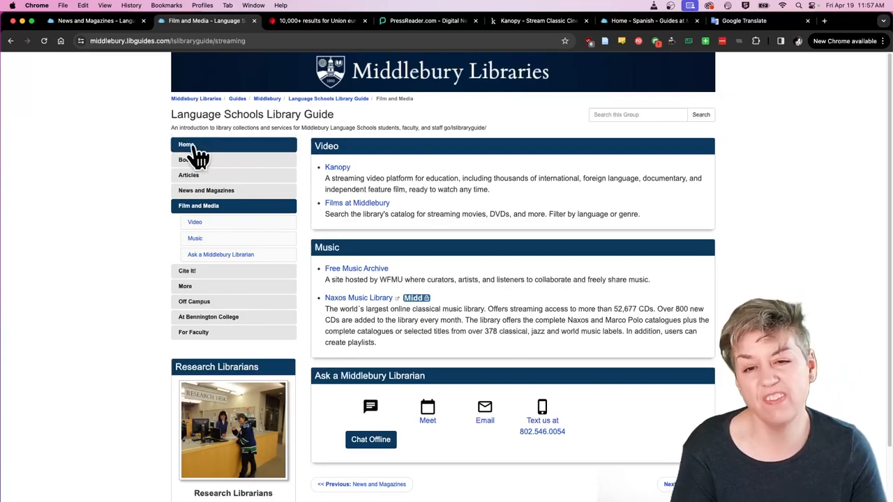
Step: Go from the Language Schools guide home to the Spanish Research Guide's Film & Media page
{"action": "left_click", "coordinate": [186, 144]}
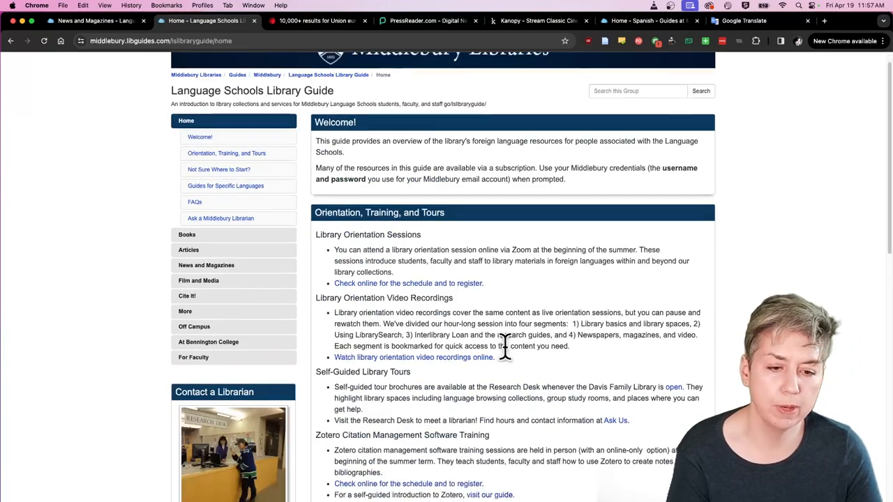
{"action": "scroll", "scroll_direction": "down", "scroll_amount": 3}
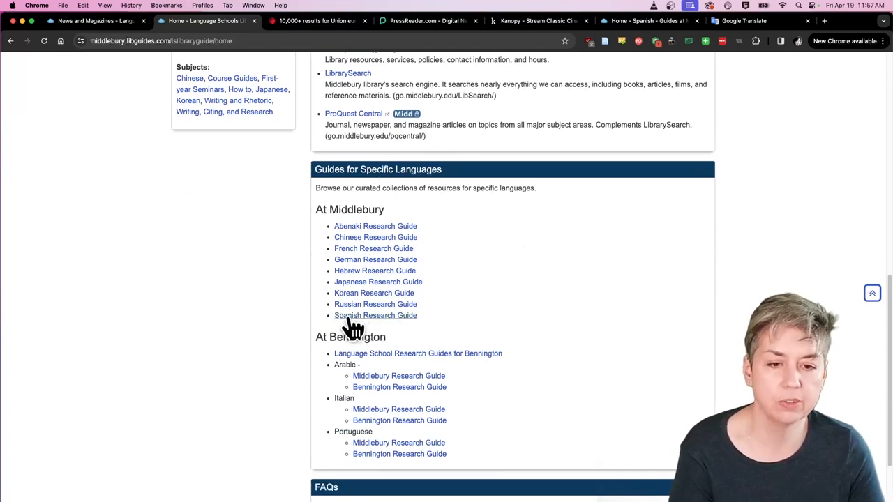
{"action": "left_click", "coordinate": [376, 315]}
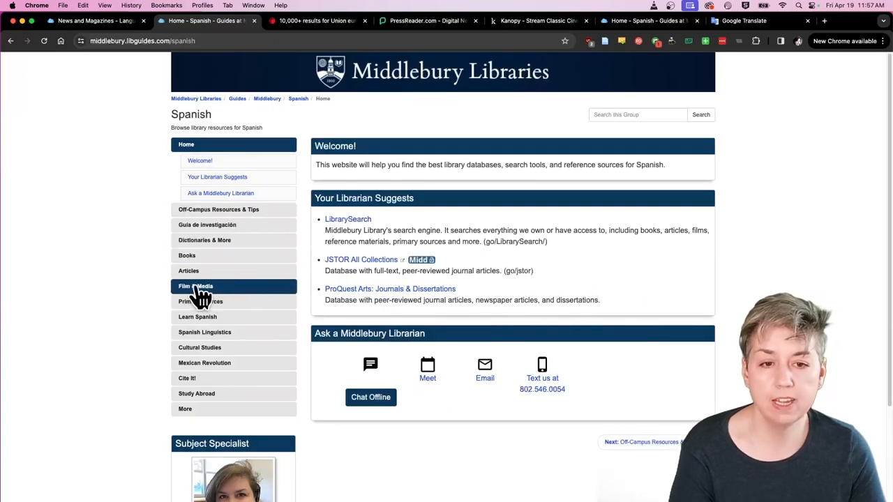
{"action": "mouse_move", "coordinate": [213, 295]}
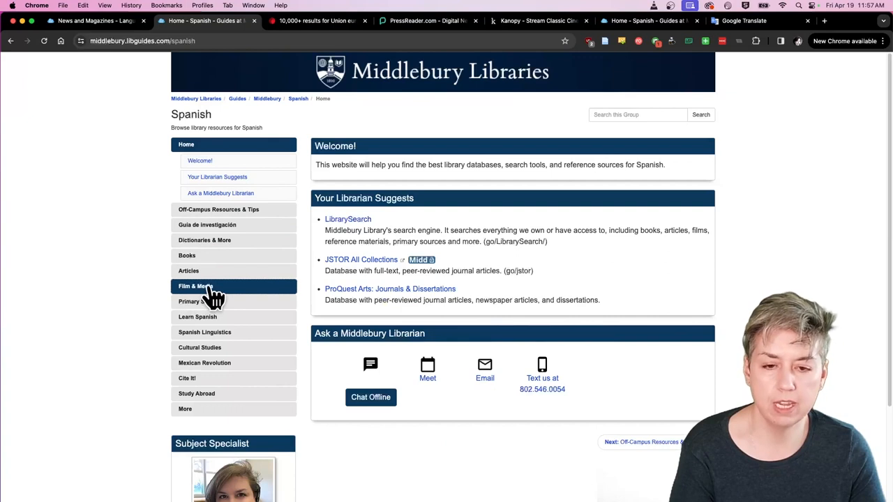
{"action": "left_click", "coordinate": [194, 286]}
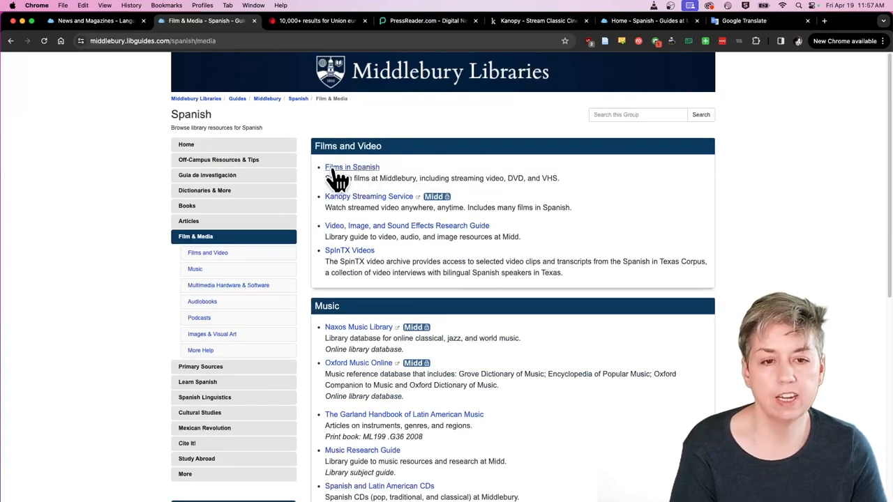
{"action": "mouse_move", "coordinate": [362, 180]}
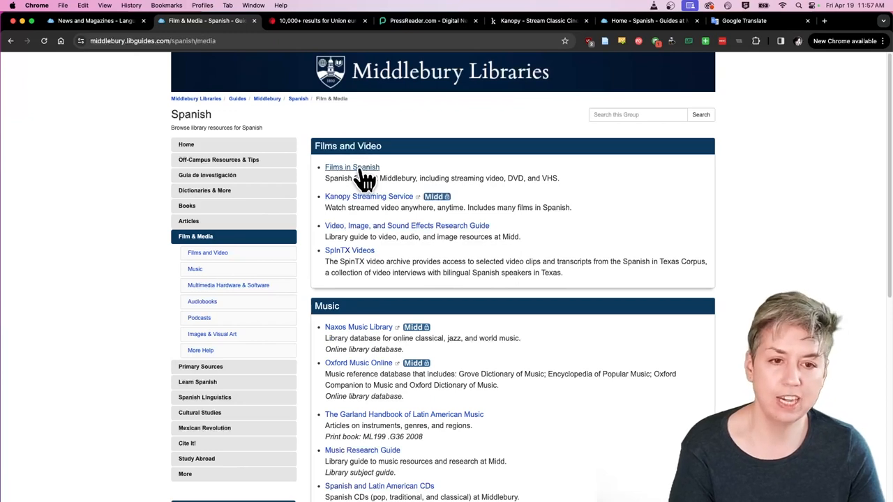
Step: Follow Films in Spanish to list 6,557 Spanish-language videos in LibrarySearch
{"action": "left_click", "coordinate": [351, 167]}
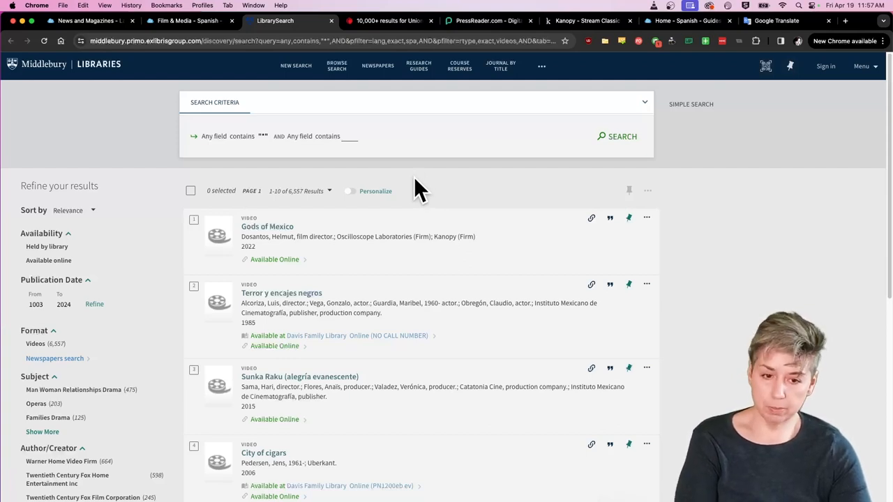
{"action": "mouse_move", "coordinate": [427, 190]}
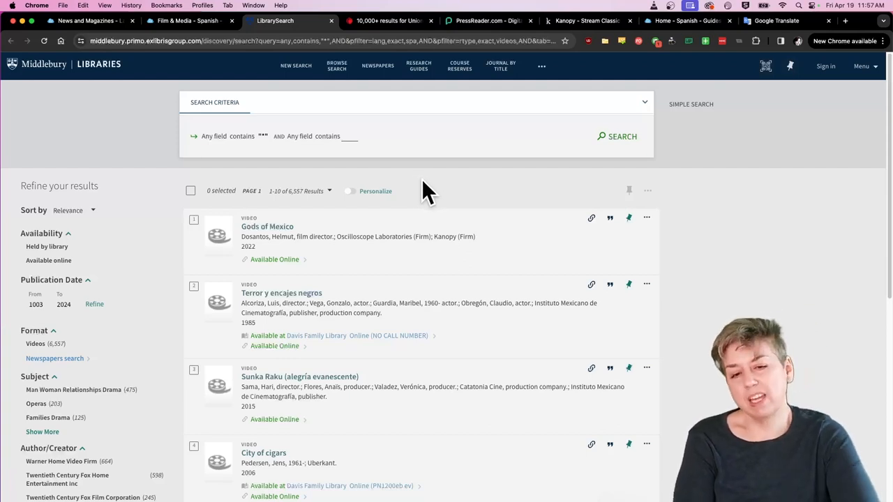
{"action": "mouse_move", "coordinate": [413, 178]}
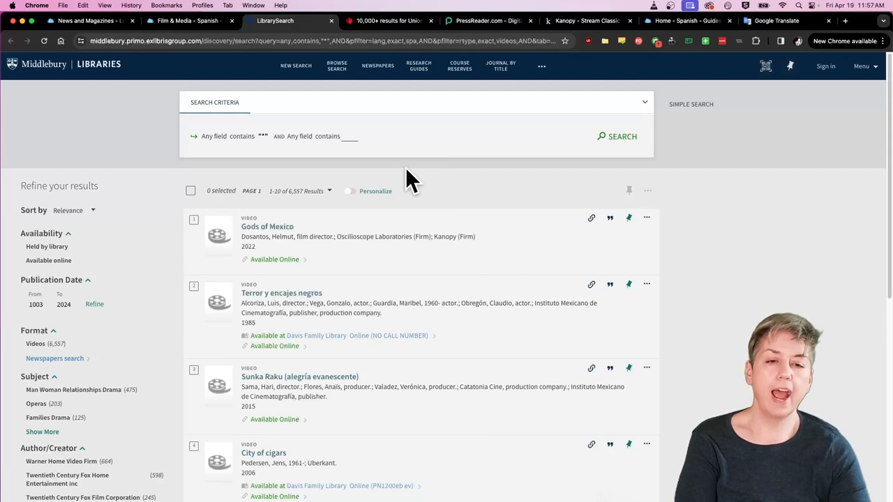
{"action": "mouse_move", "coordinate": [436, 212]}
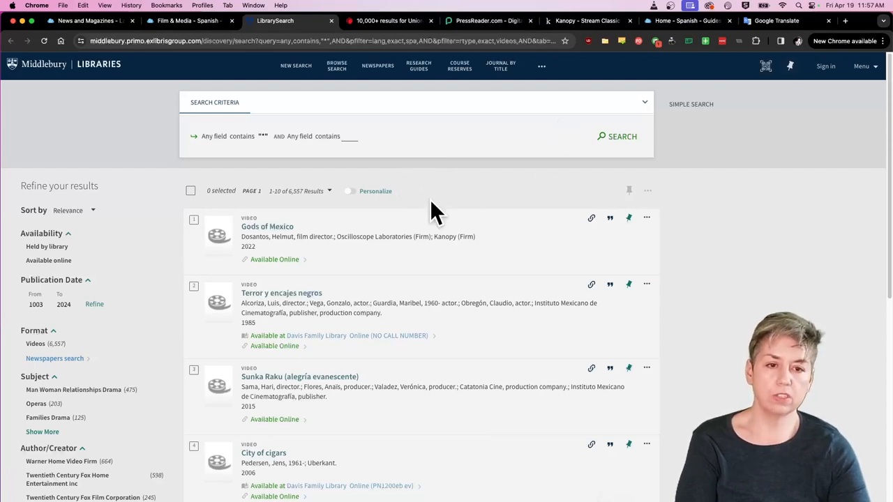
{"action": "mouse_move", "coordinate": [452, 188]}
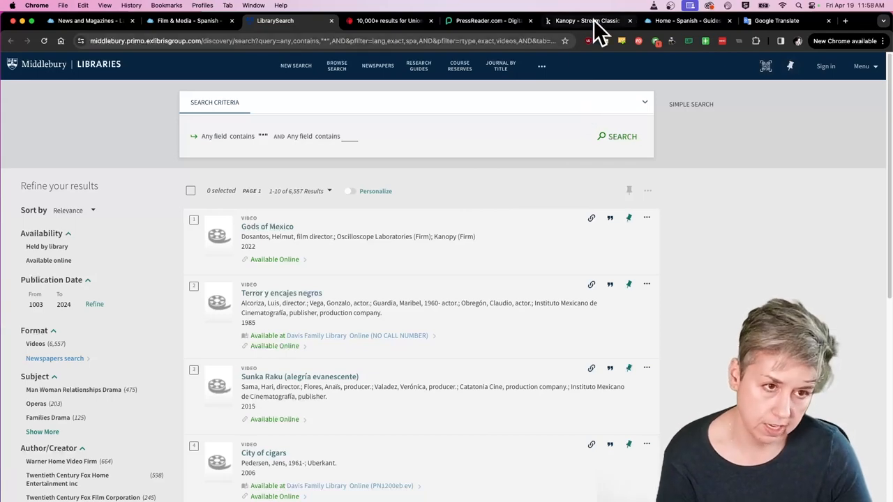
Step: Switch to the Kanopy tab showing Middlebury College's featured collections and films
{"action": "left_click", "coordinate": [585, 20]}
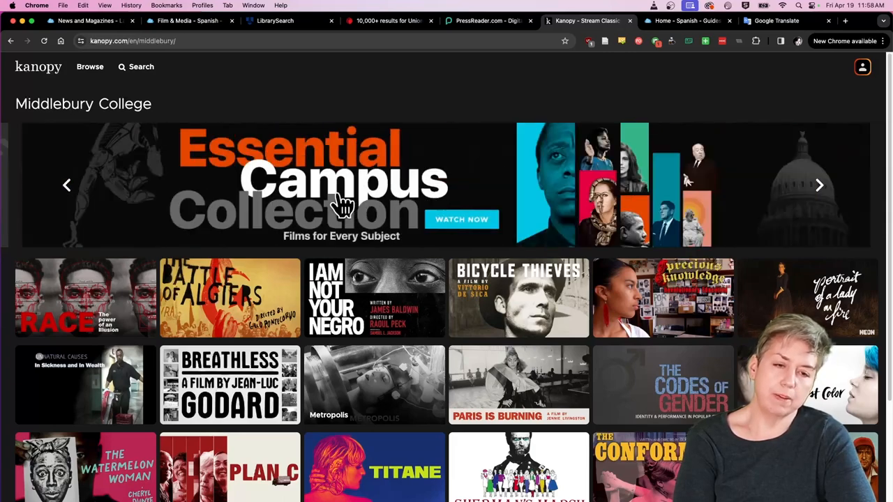
{"action": "mouse_move", "coordinate": [454, 75]}
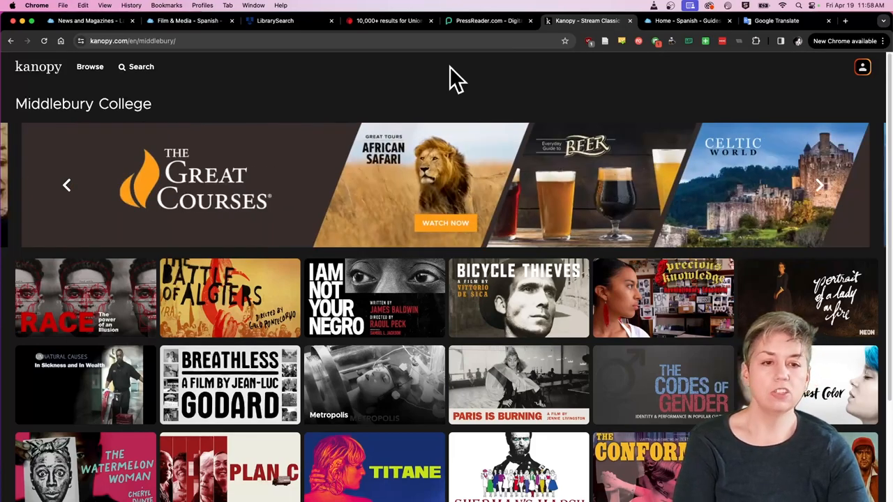
{"action": "mouse_move", "coordinate": [450, 83]}
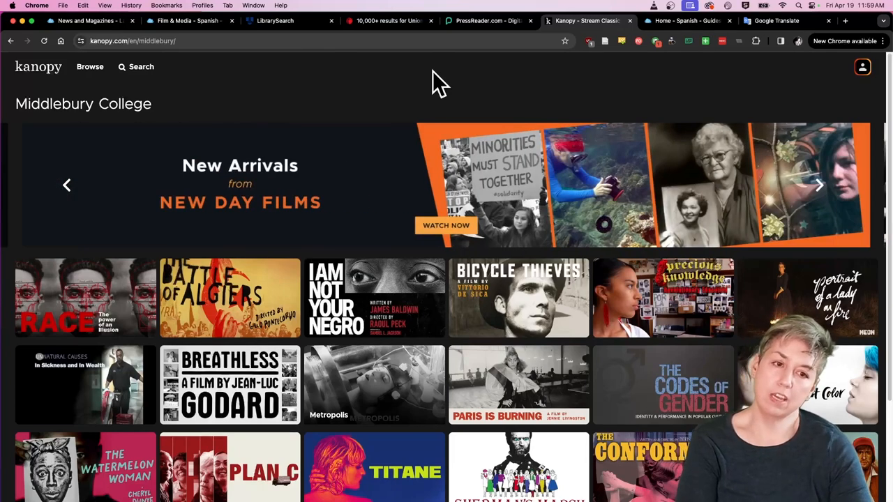
{"action": "mouse_move", "coordinate": [478, 84]}
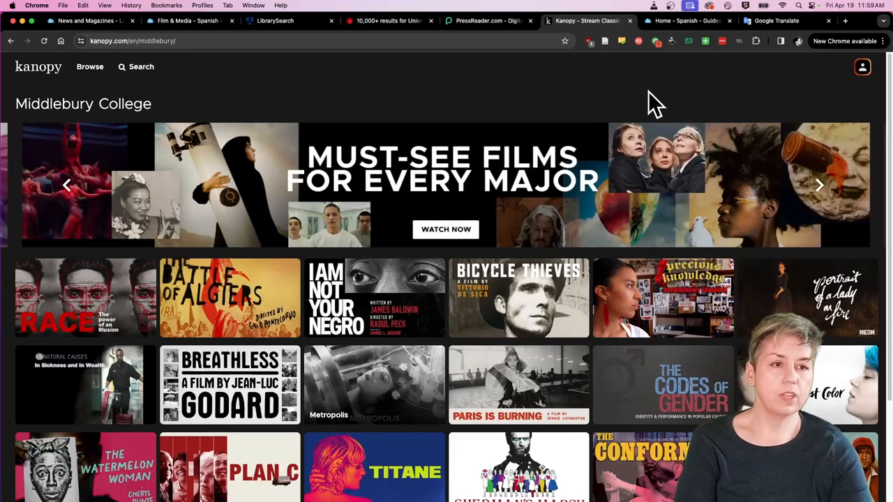
{"action": "mouse_move", "coordinate": [637, 48]}
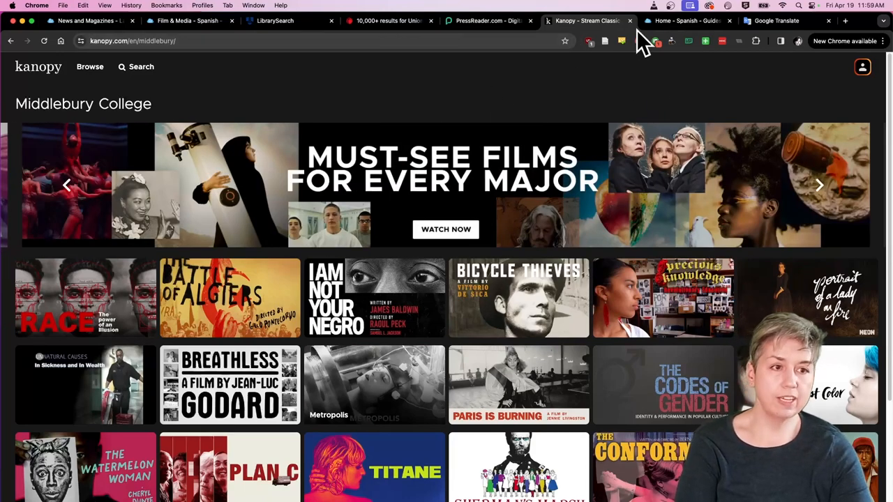
Step: Return to the Spanish Film & Media guide and reopen the Films in Spanish results
{"action": "left_click", "coordinate": [185, 20]}
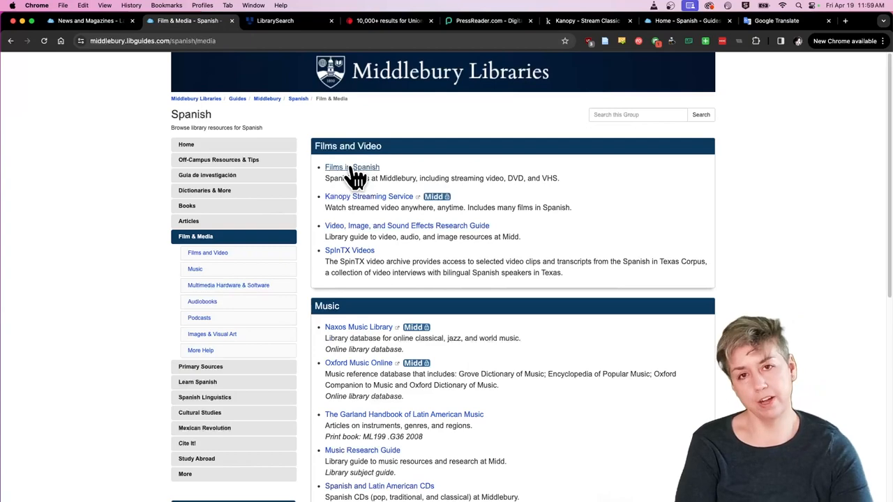
{"action": "mouse_move", "coordinate": [364, 174]}
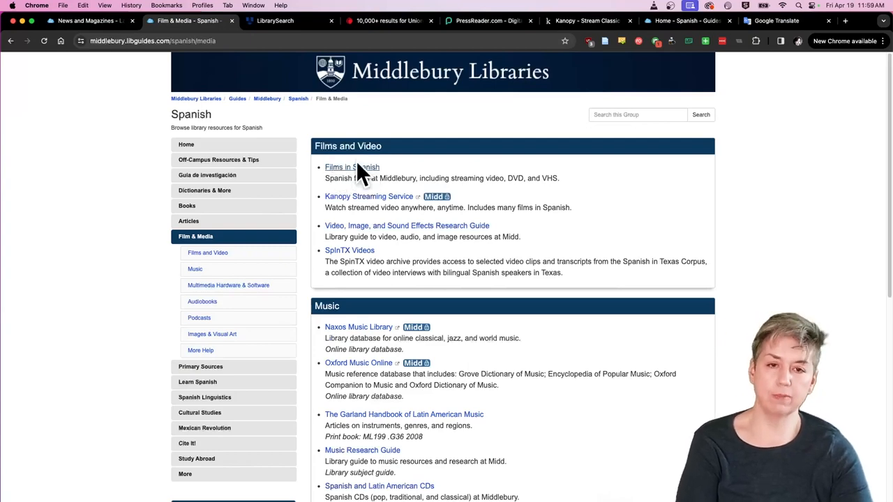
{"action": "left_click", "coordinate": [341, 167]}
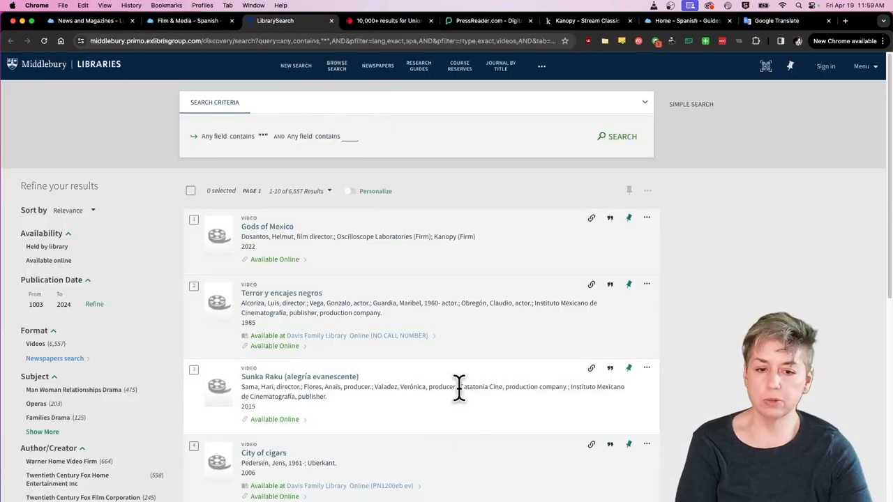
{"action": "mouse_move", "coordinate": [445, 237]}
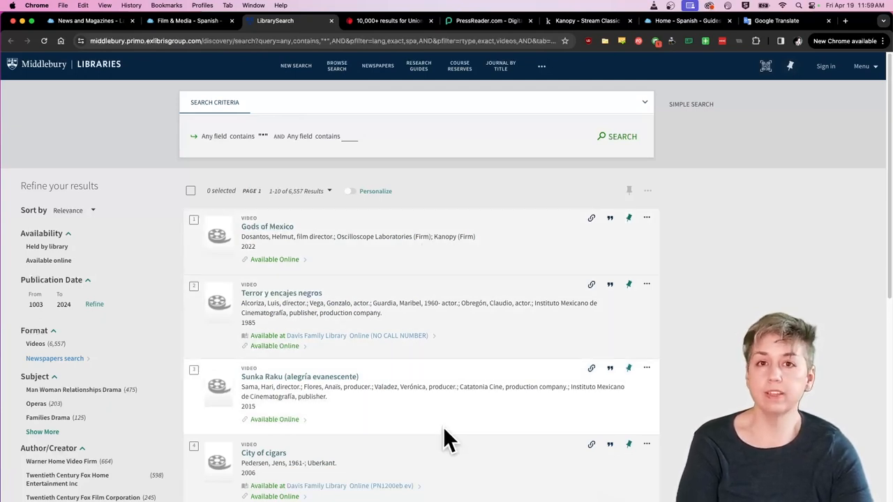
{"action": "mouse_move", "coordinate": [342, 195]}
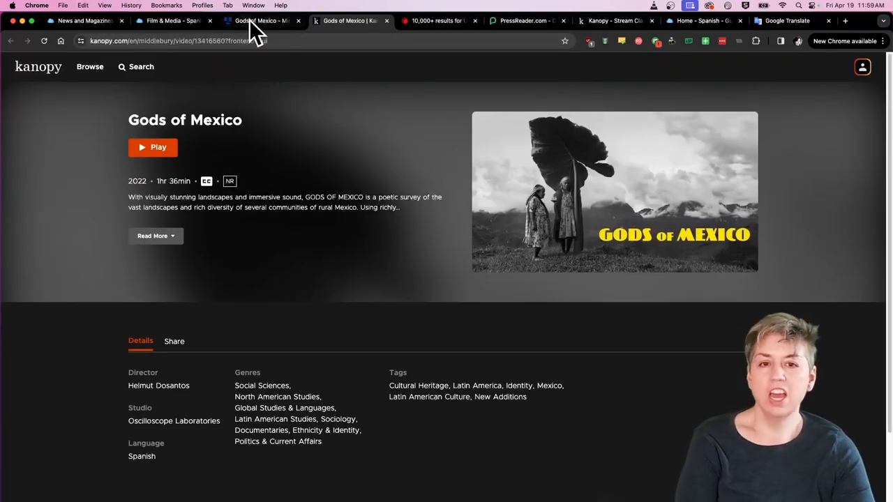
Step: Switch from Gods of Mexico on Kanopy back to the Spanish video search results
{"action": "left_click", "coordinate": [258, 20]}
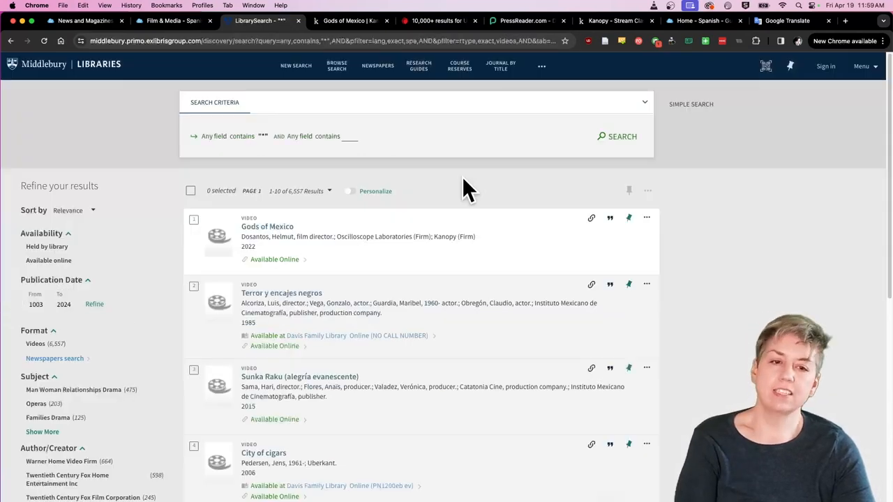
{"action": "mouse_move", "coordinate": [430, 189]}
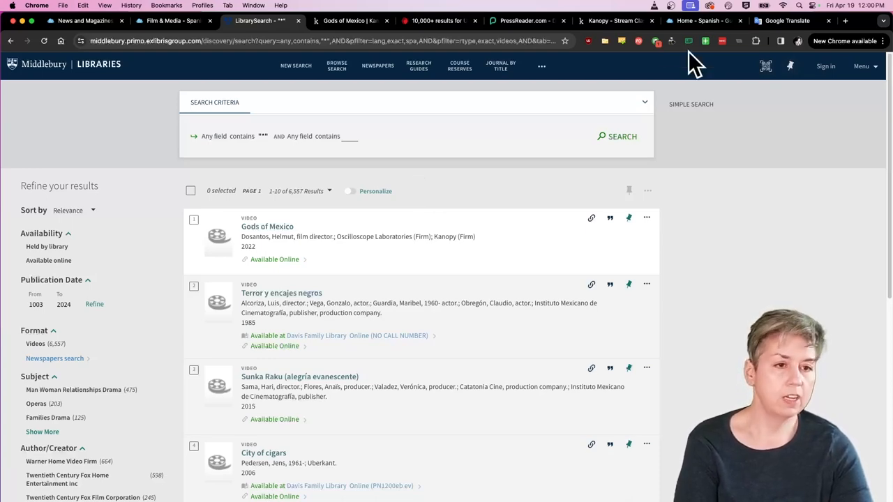
Step: Switch to the Spanish Film & Media guide tab and scroll through its resources
{"action": "left_click", "coordinate": [614, 21]}
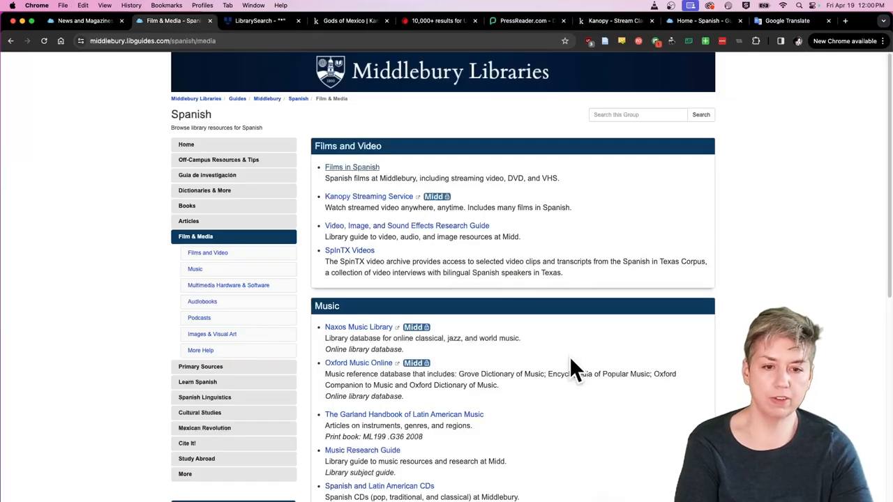
{"action": "scroll", "scroll_direction": "down", "scroll_amount": 3}
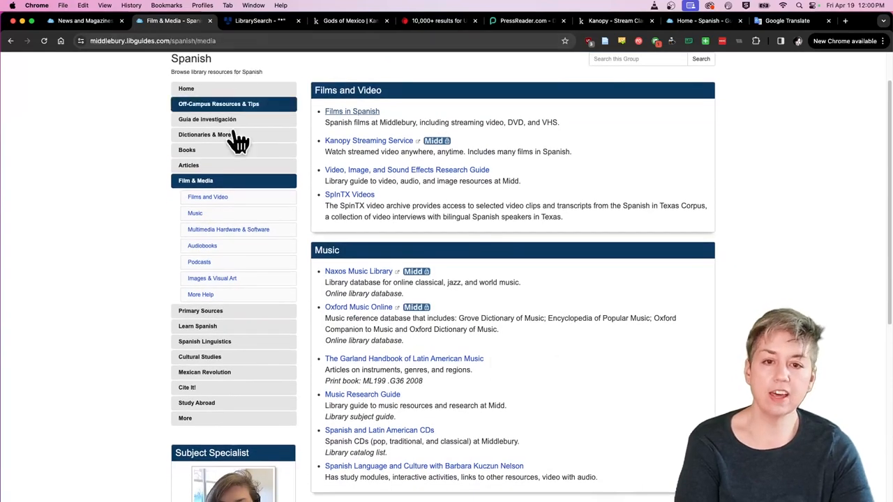
{"action": "scroll", "scroll_direction": "down", "scroll_amount": 3}
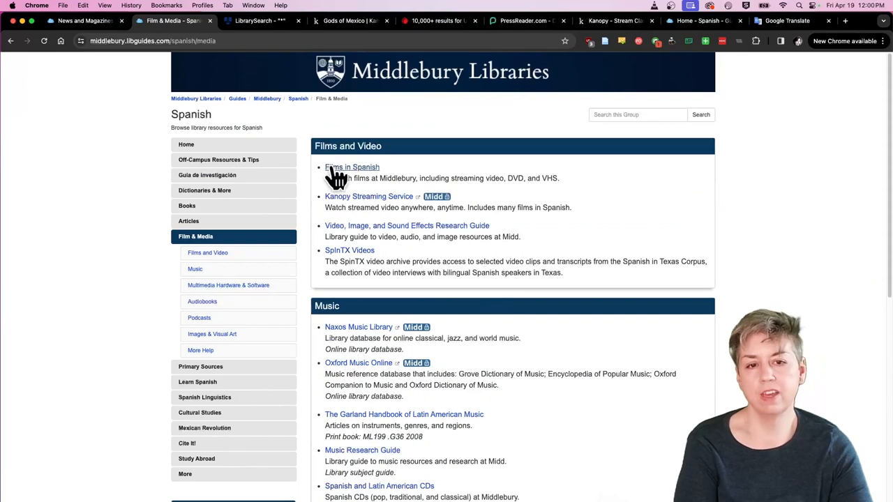
{"action": "mouse_move", "coordinate": [361, 184]}
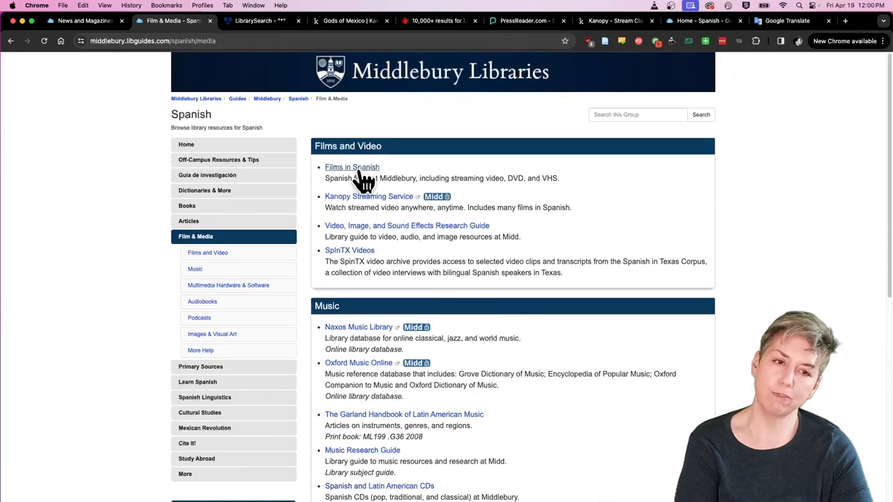
{"action": "mouse_move", "coordinate": [451, 117]}
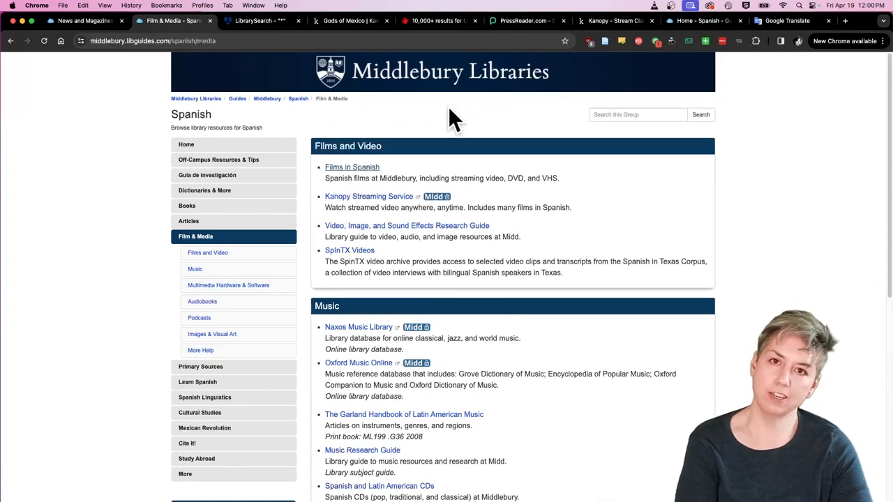